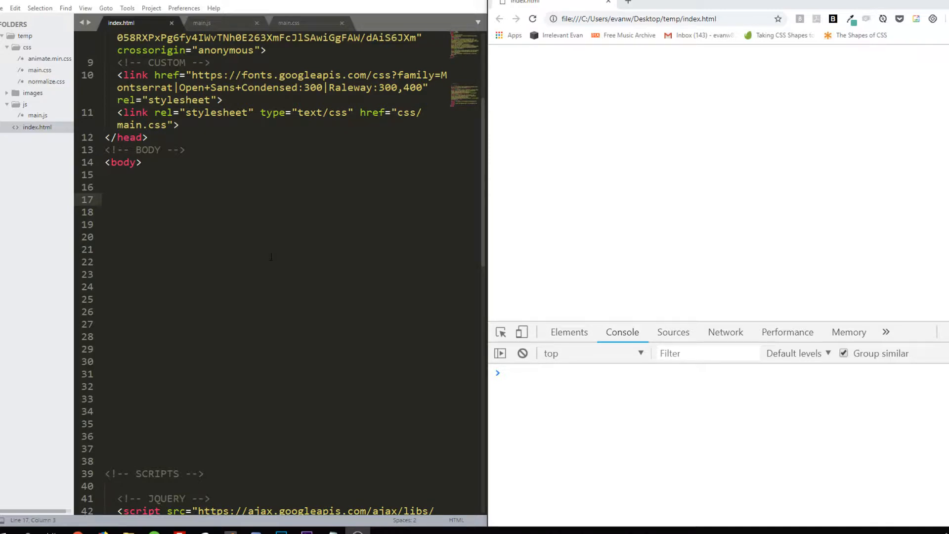
mouse_move(262, 262)
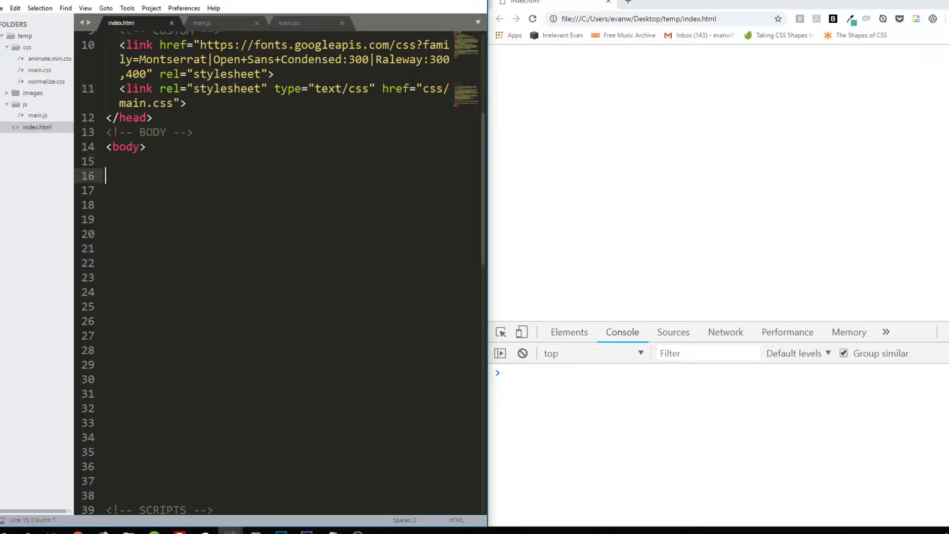
Write <div id="app"> and its closing </div> inside the body of index.html
text(<)
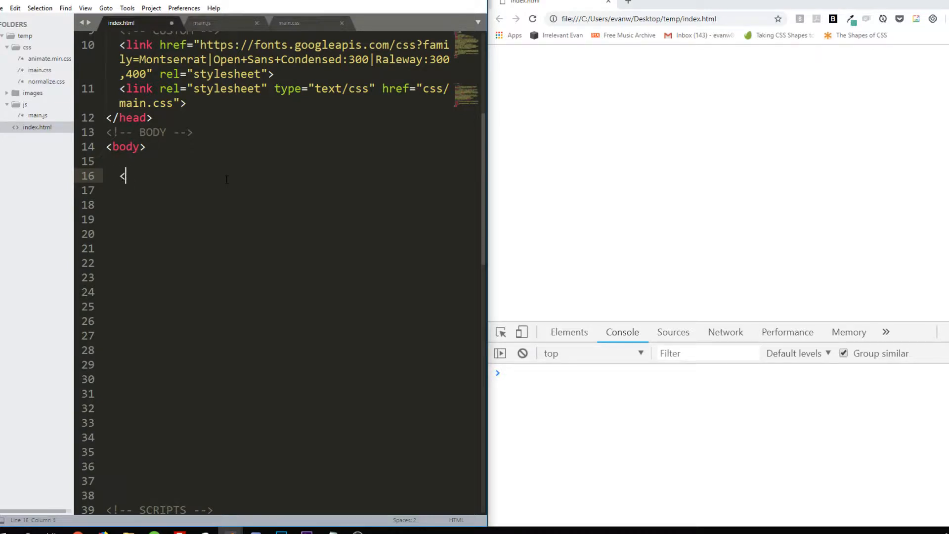
text(div id)
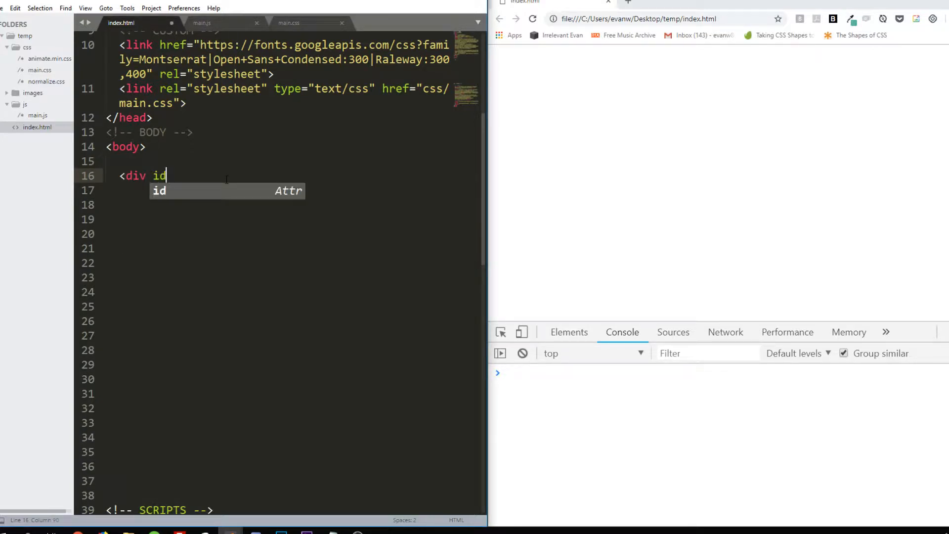
text(="app">)
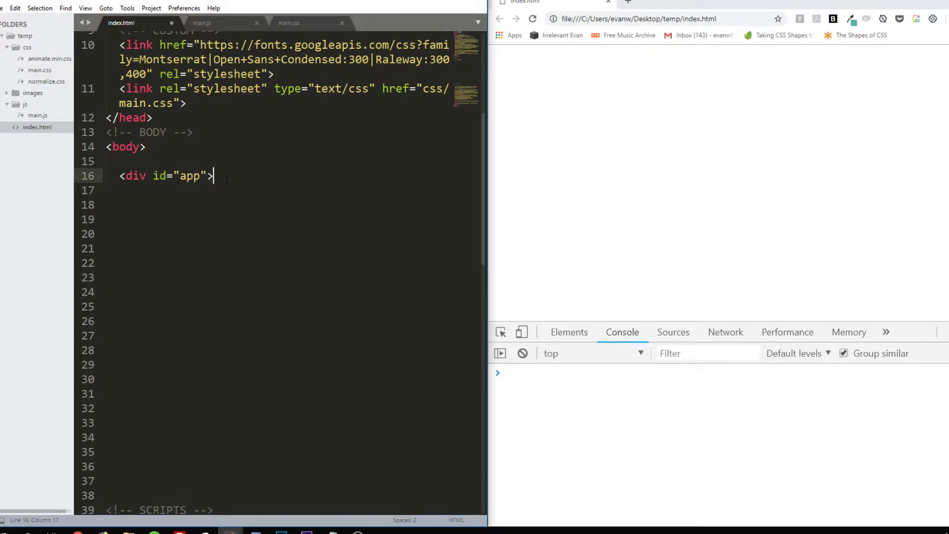
text(</div>)
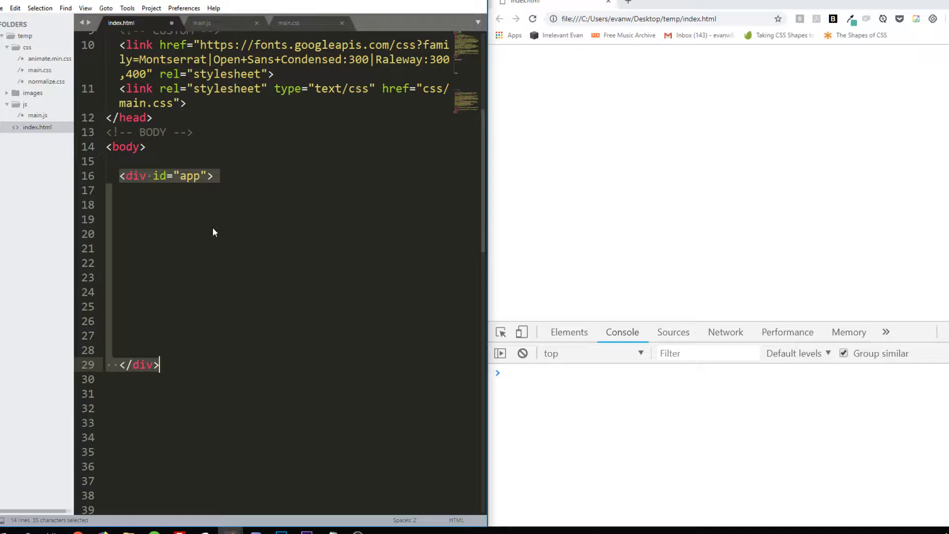
In main.js, write new Vue({ el: '#app', data: {}, methods: {} });
click(201, 22)
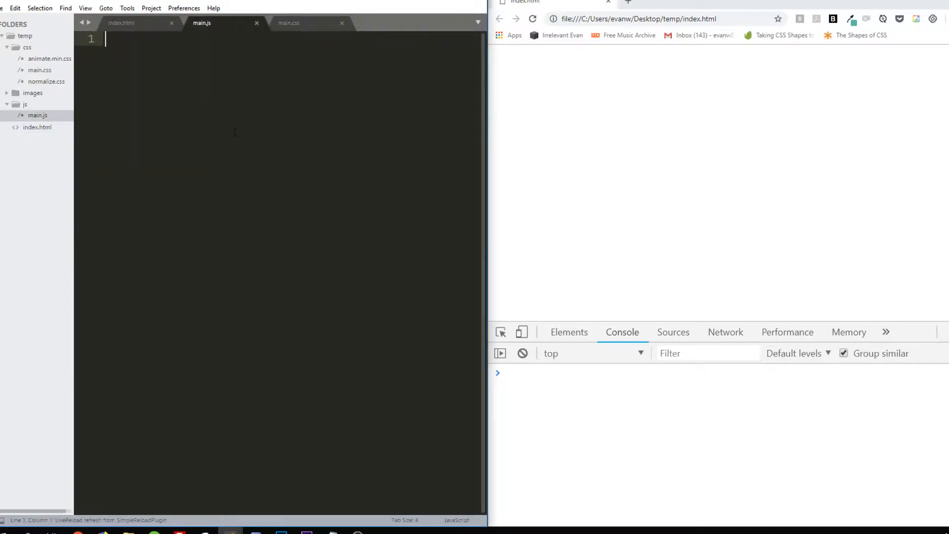
text(new Vue({)
text(el:)
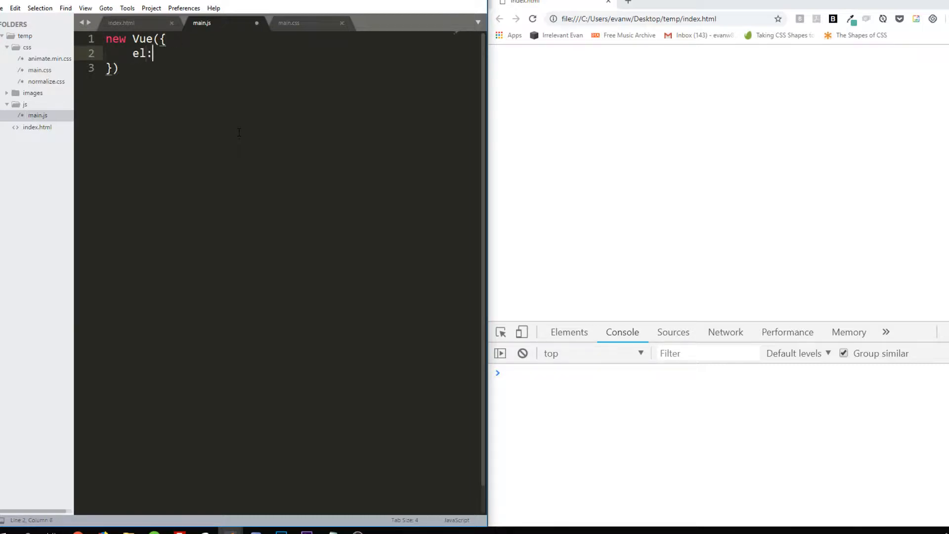
text('#ap')
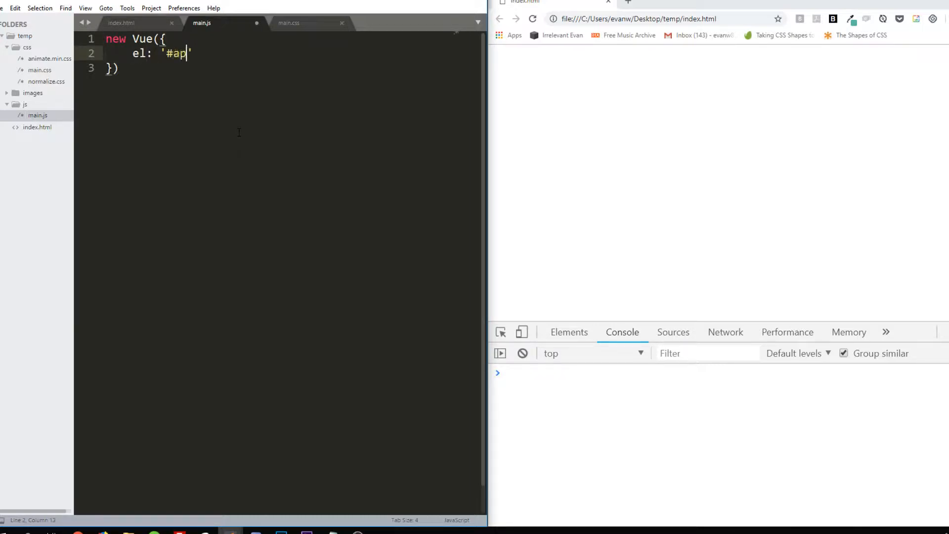
text(p)
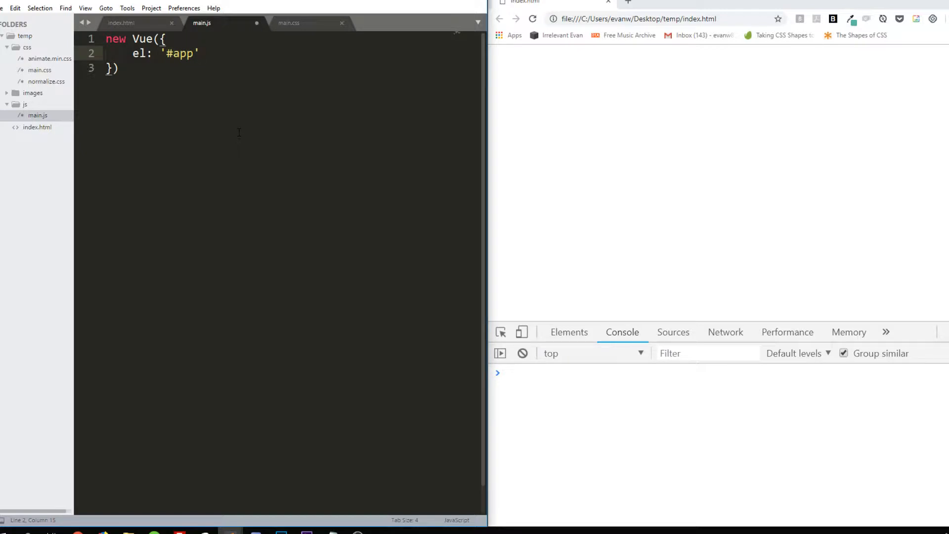
text(,)
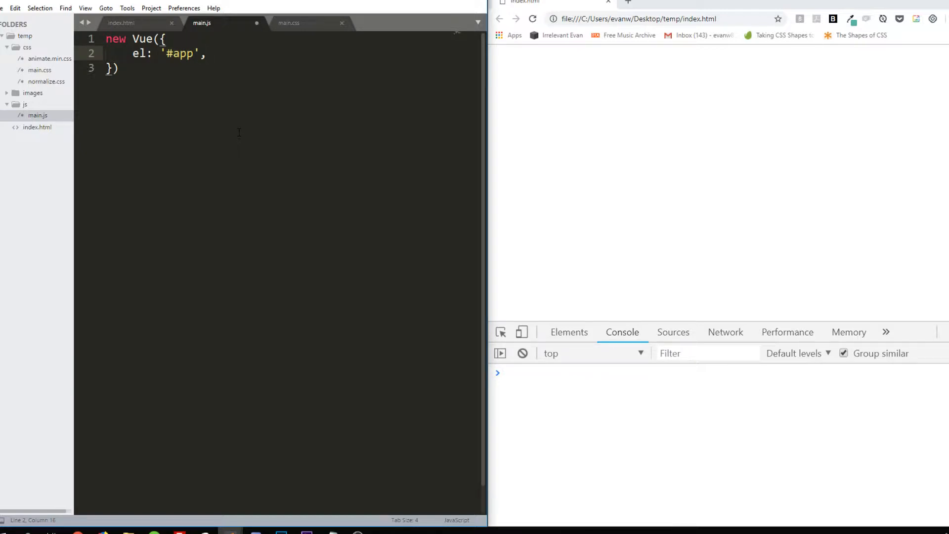
mouse_move(235, 133)
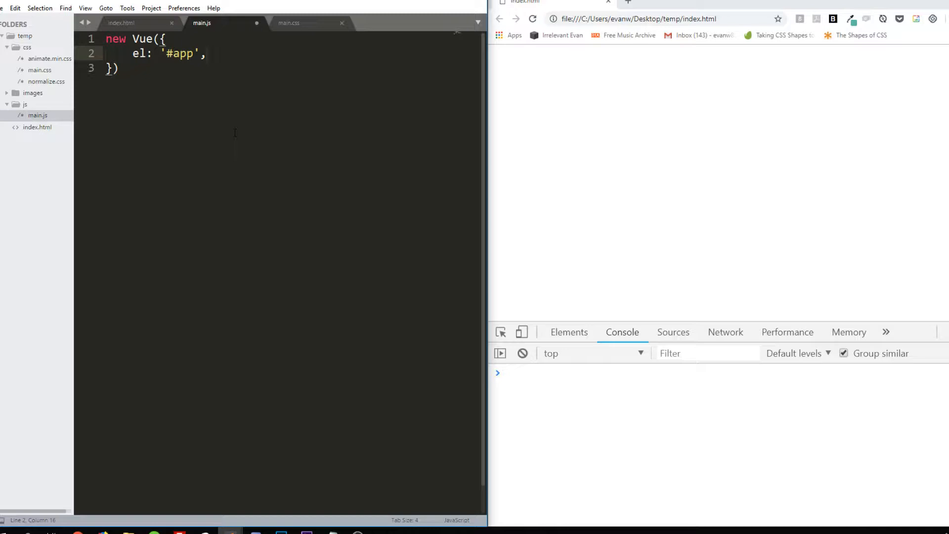
key(Enter)
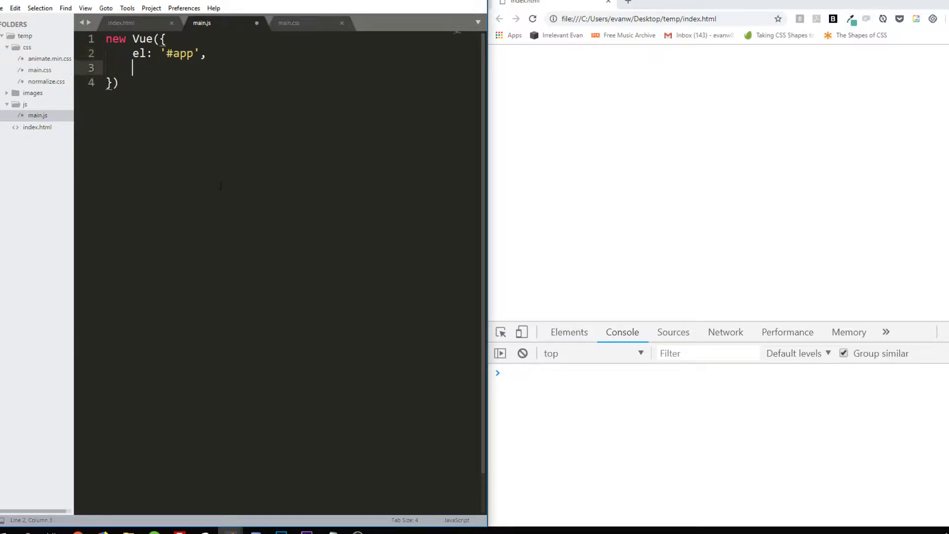
text(data: {})
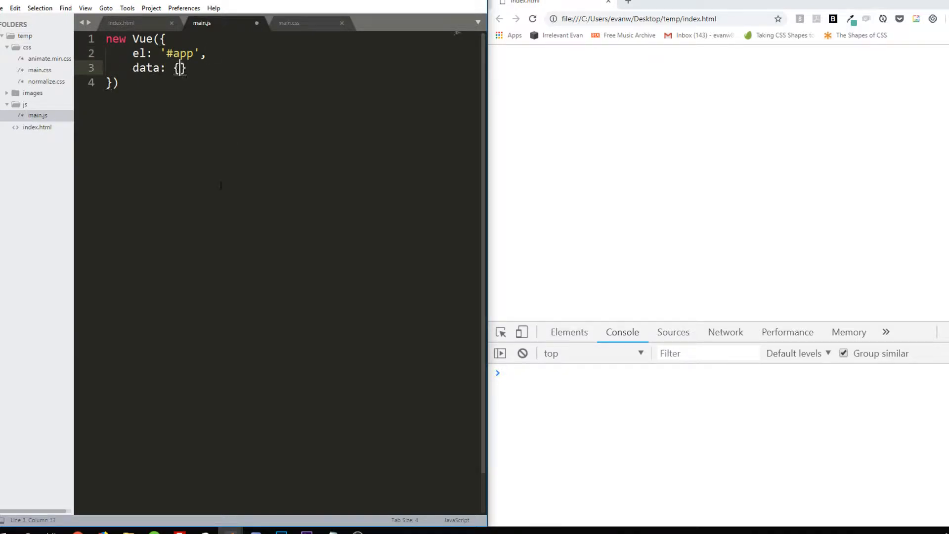
key(Enter)
text(methods)
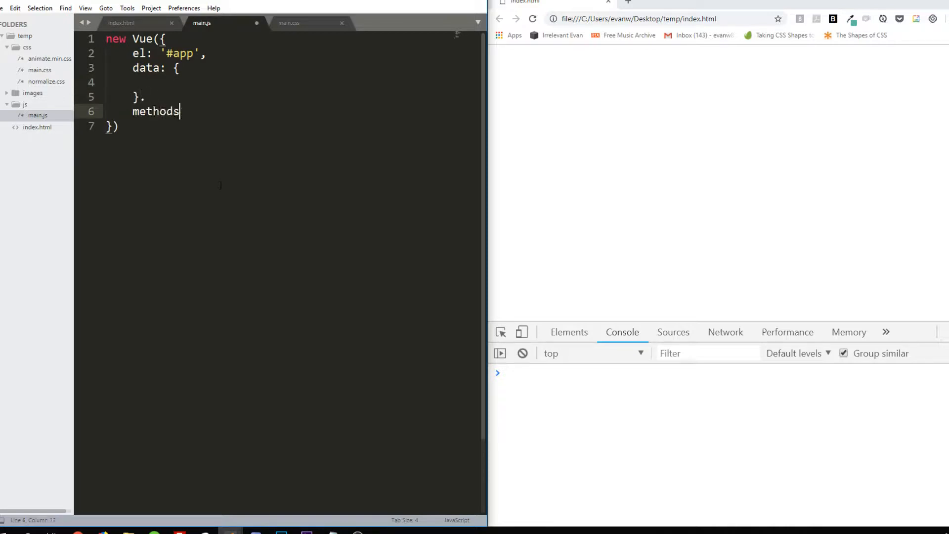
text(: {)
click(115, 126)
text(;)
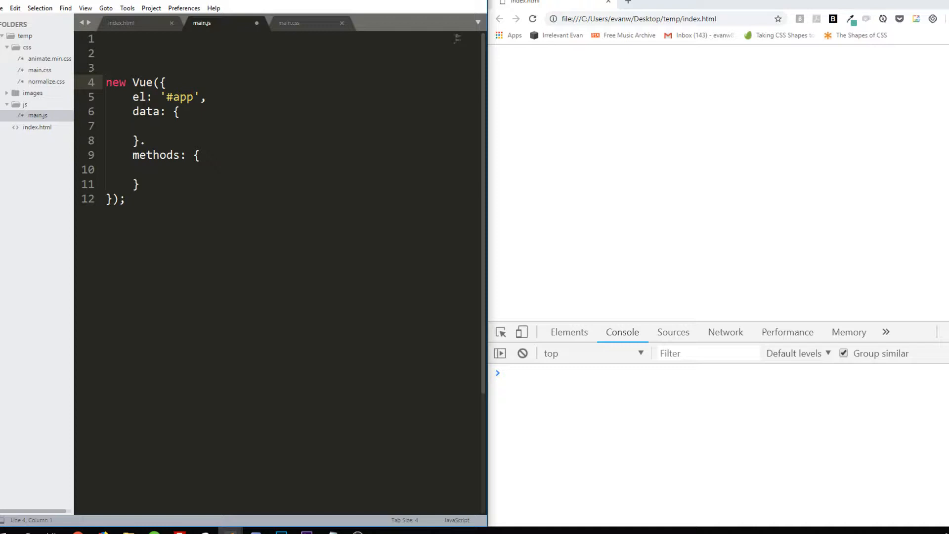
In index.html, add <h1>{{ message }}</h1> inside the app div, removing stray characters
click(121, 24)
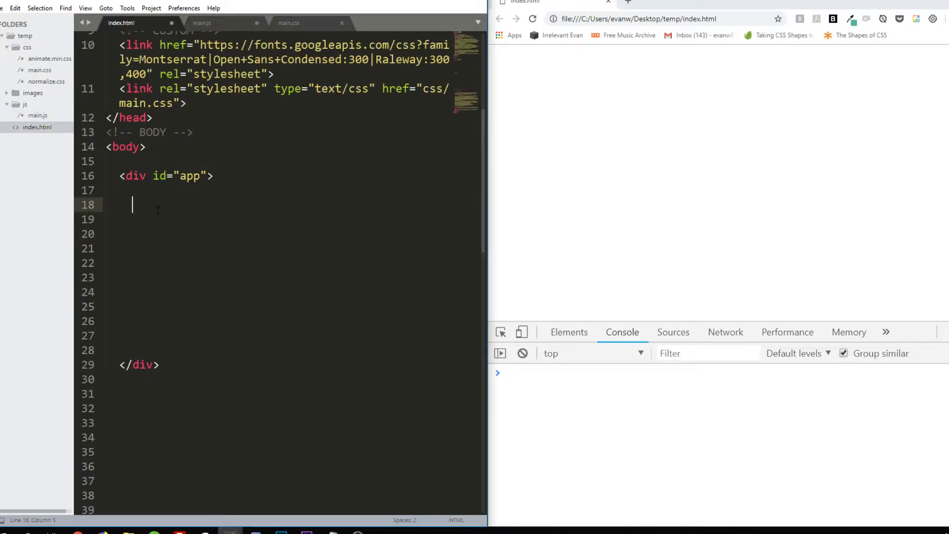
text(<h1)
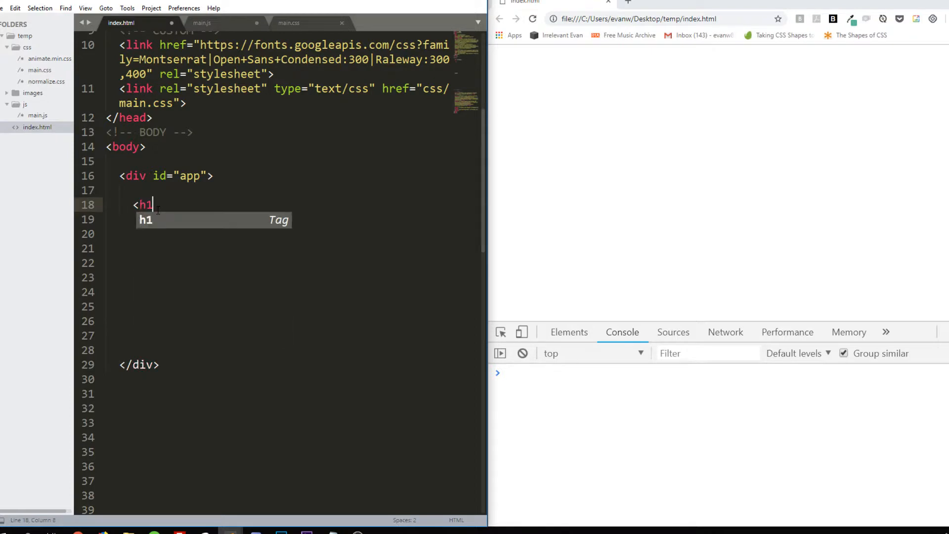
text(>{{ }})
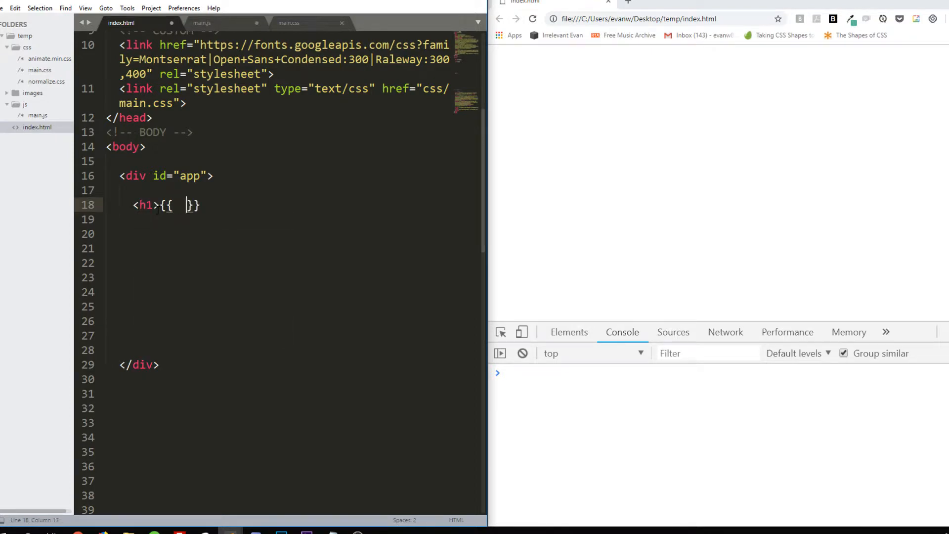
text(messa)
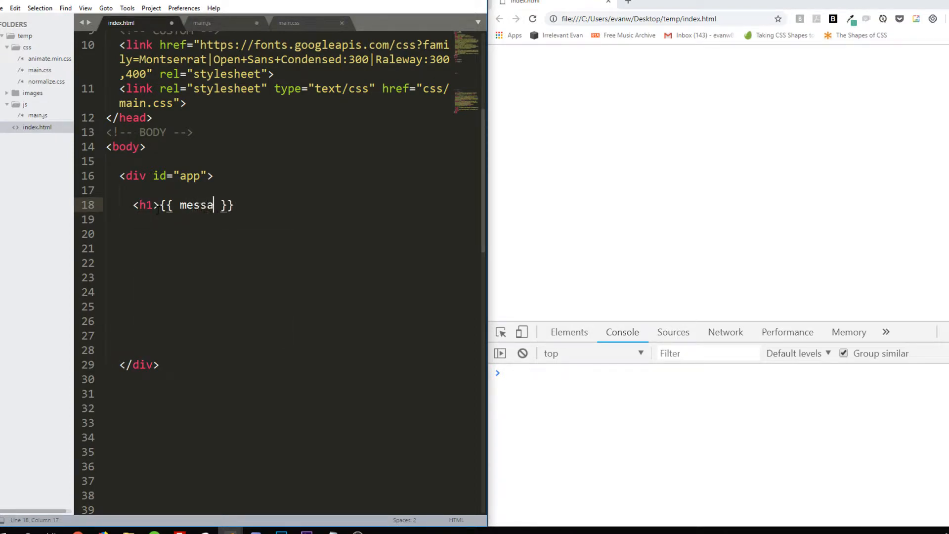
text(ge)
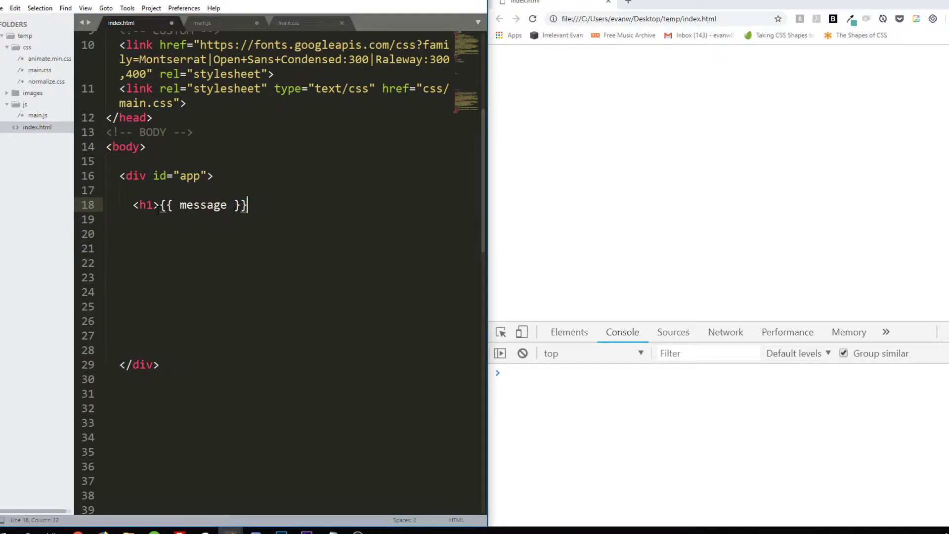
text(</h1>h1)
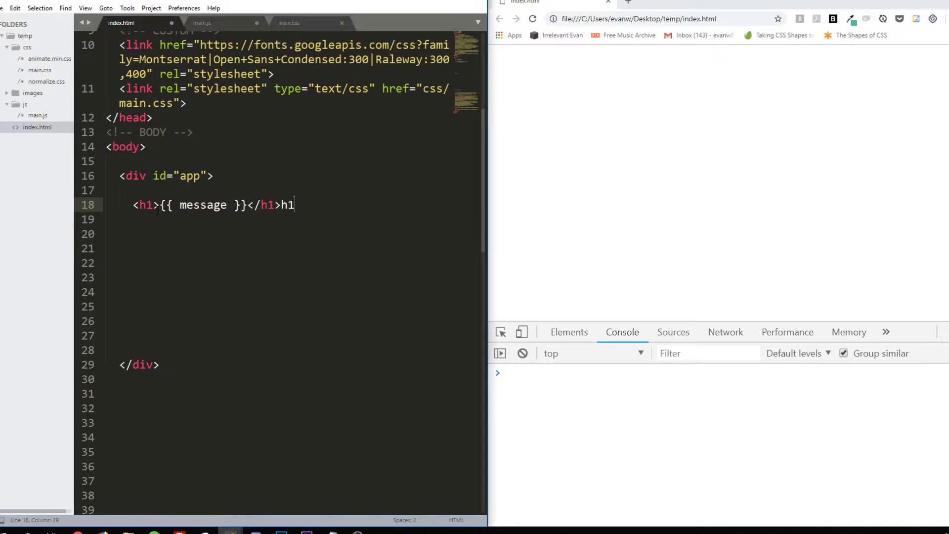
key(Backspace)
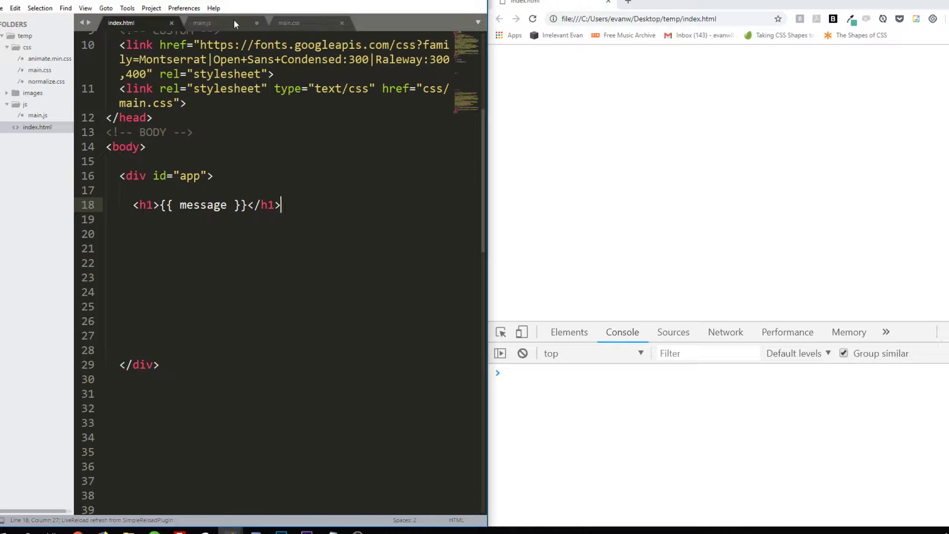
In main.js data, add message: 'Hello world! I am a message!'
click(202, 23)
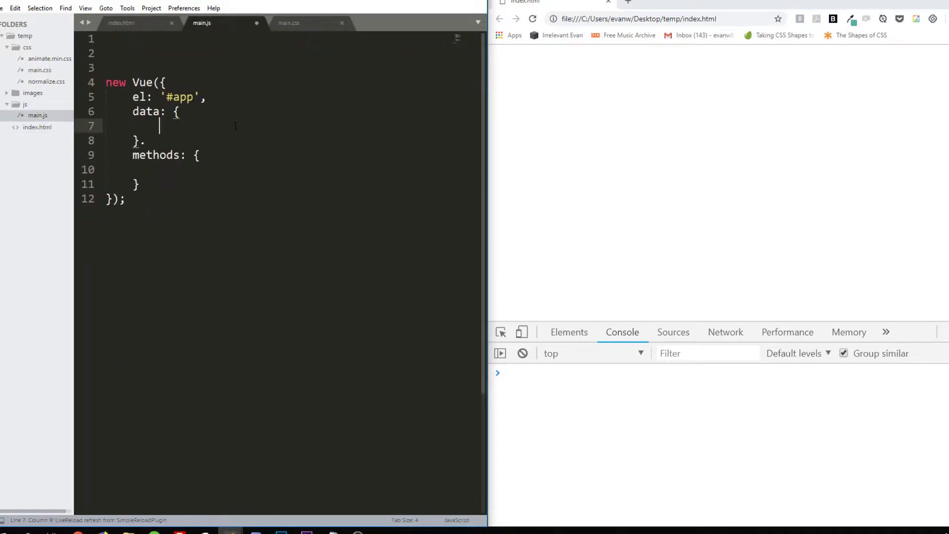
text(messag)
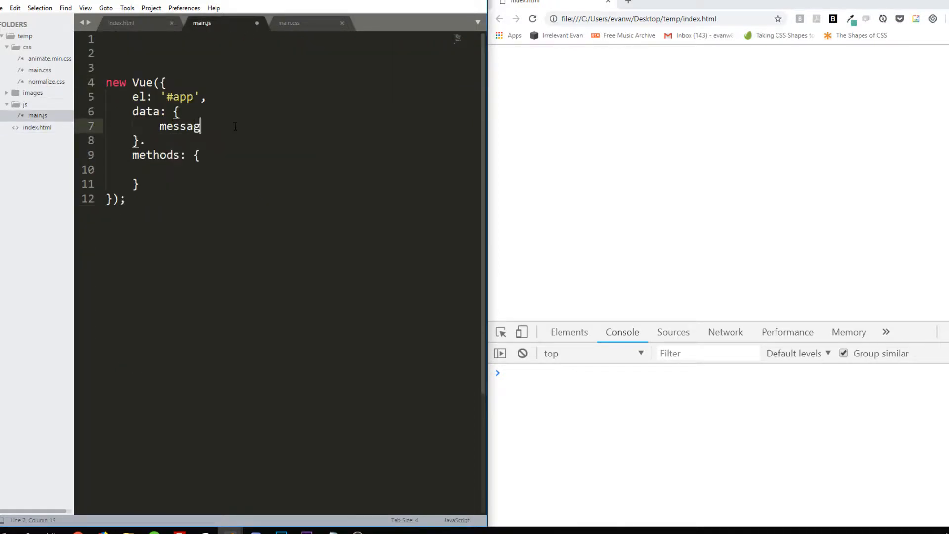
text(e: 'H')
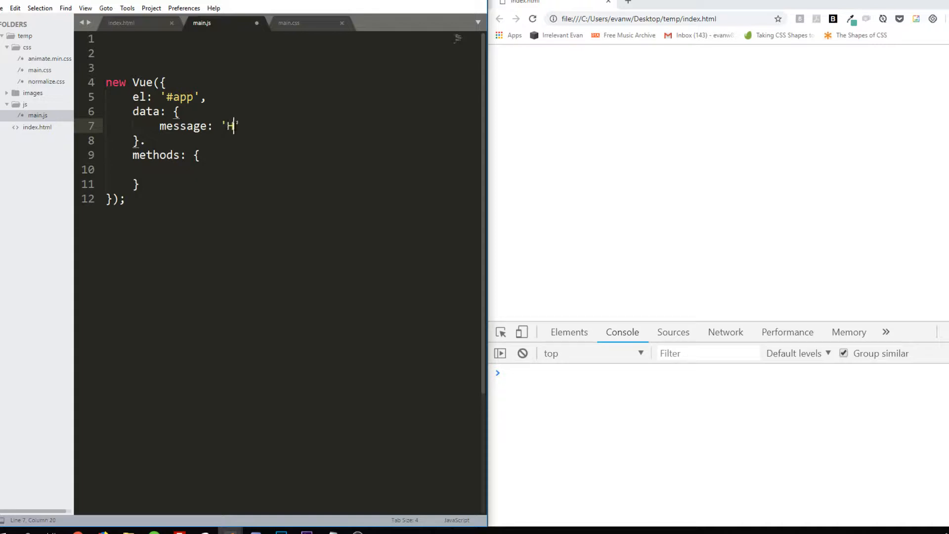
text(ello)
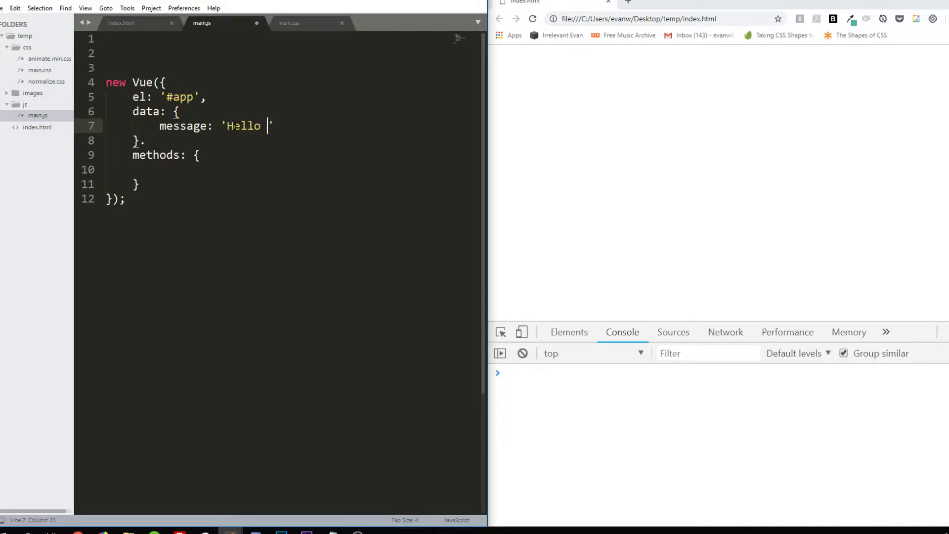
text(world!)
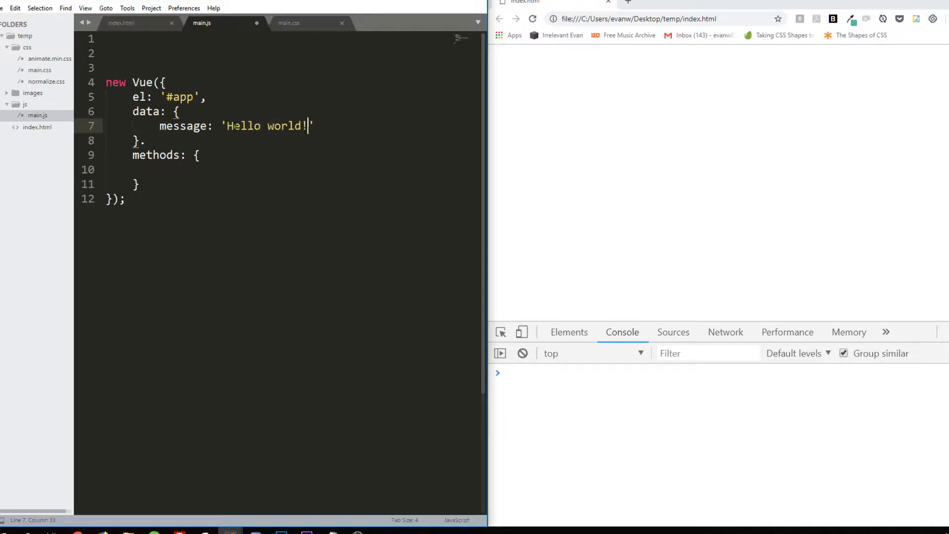
text(I am a message!)
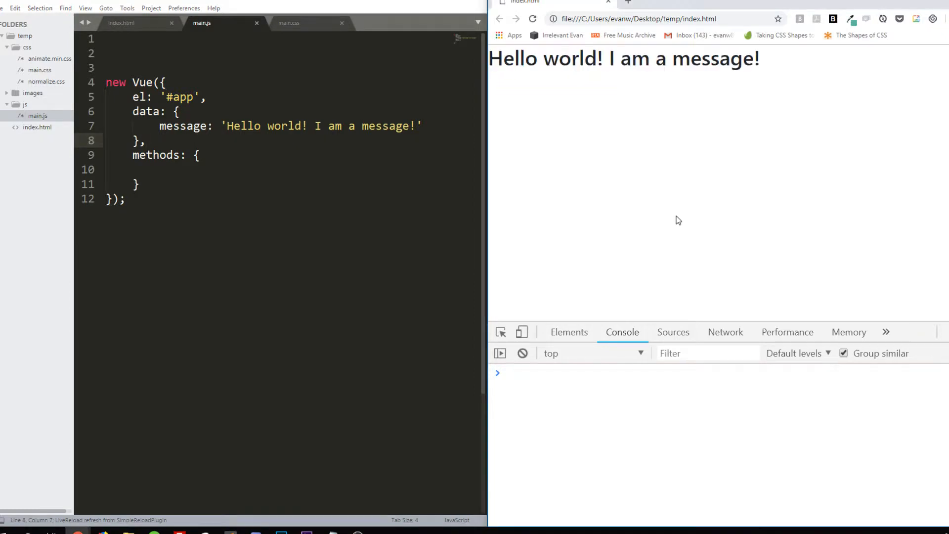
mouse_move(565, 209)
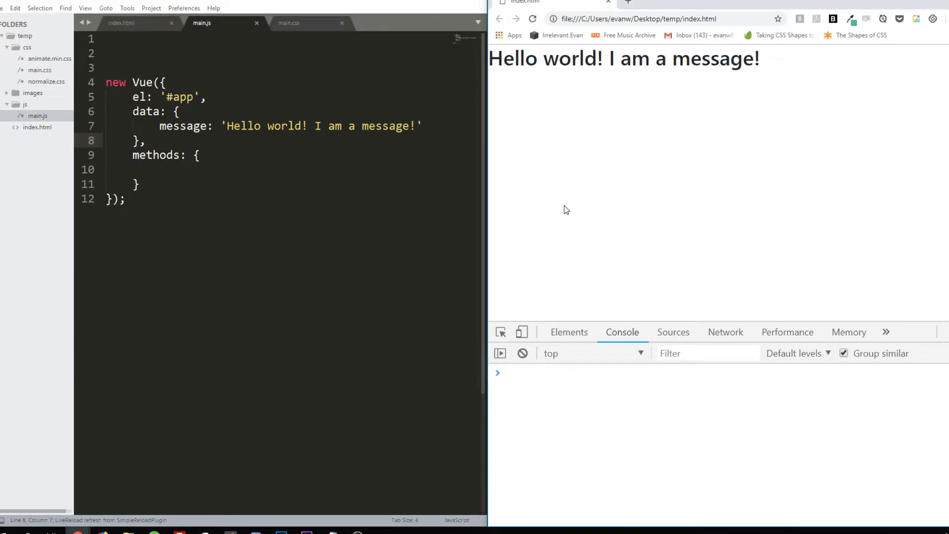
Select the {{ message }} placeholder in index.html's heading, then return to main.js
click(127, 23)
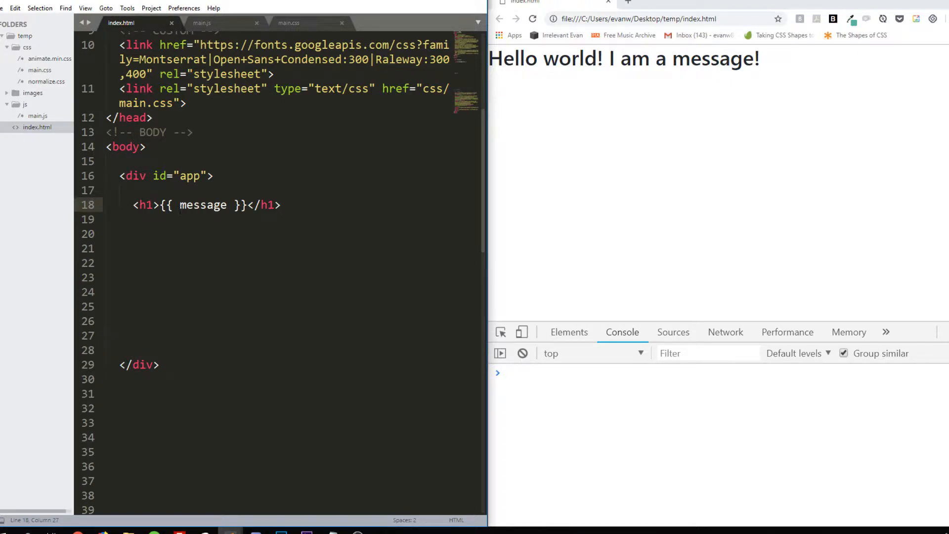
drag(161, 205, 247, 205)
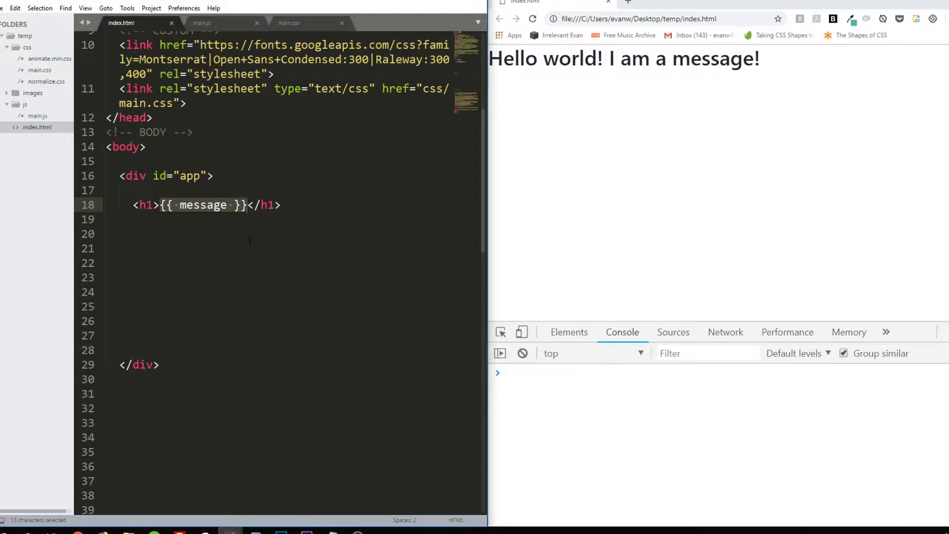
click(202, 23)
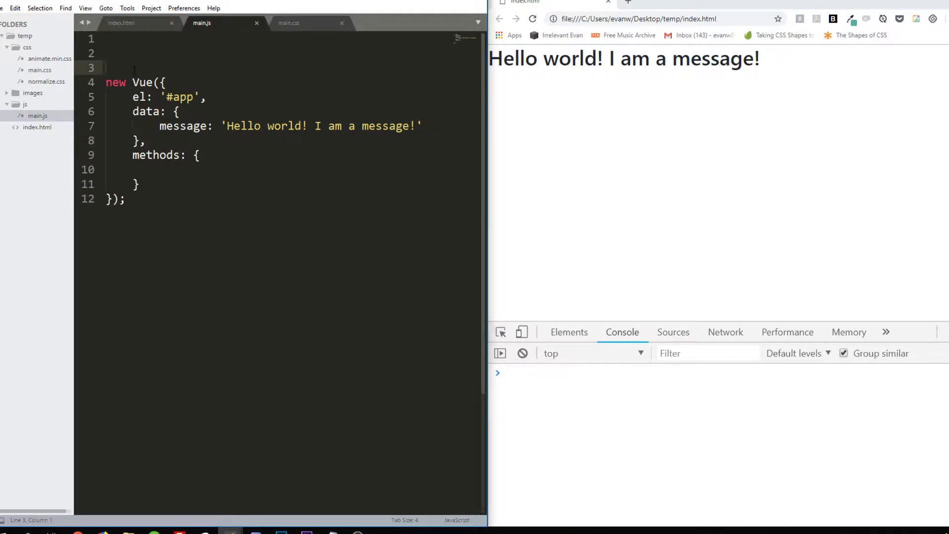
Add // MASTER VUE INSTANCE above new Vue and // VUE COMPONENTS at the top of main.js
text(MAS)
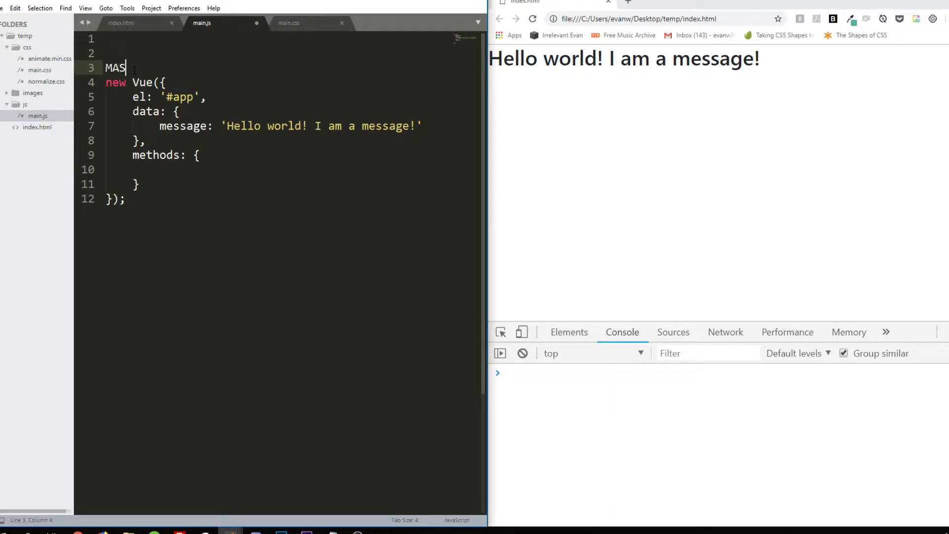
text(TER VUE INSTANCE)
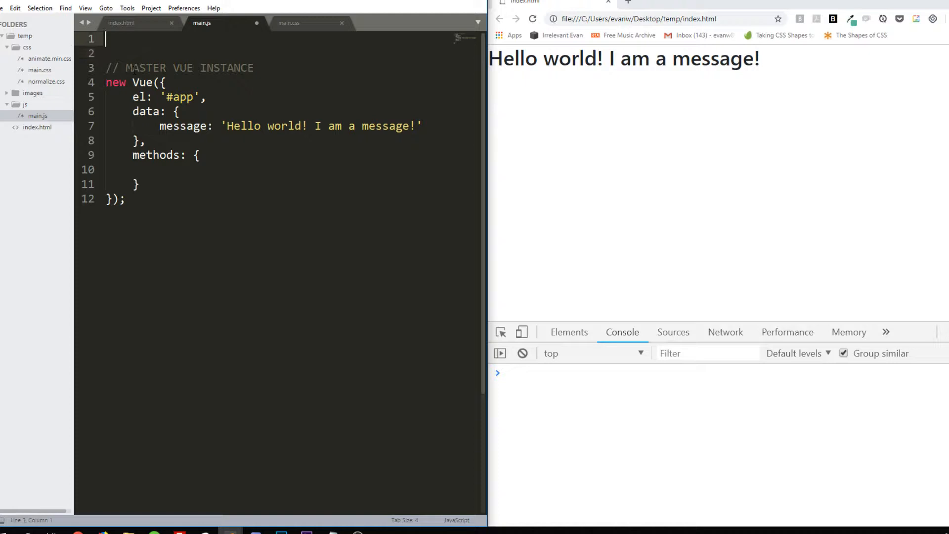
text(VUE COMPONENTS)
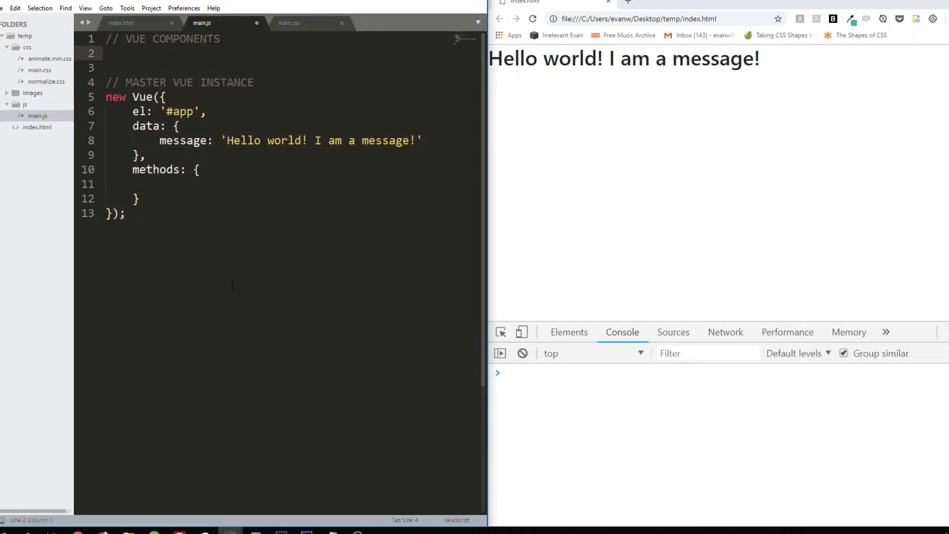
Write Vue.component('my-component', { }) under the VUE COMPONENTS comment
text(Vue)
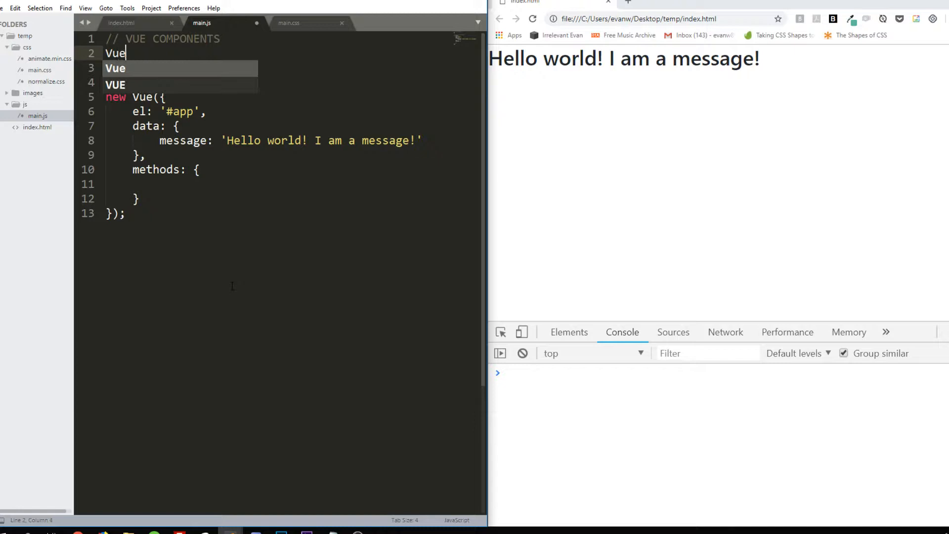
text(.com)
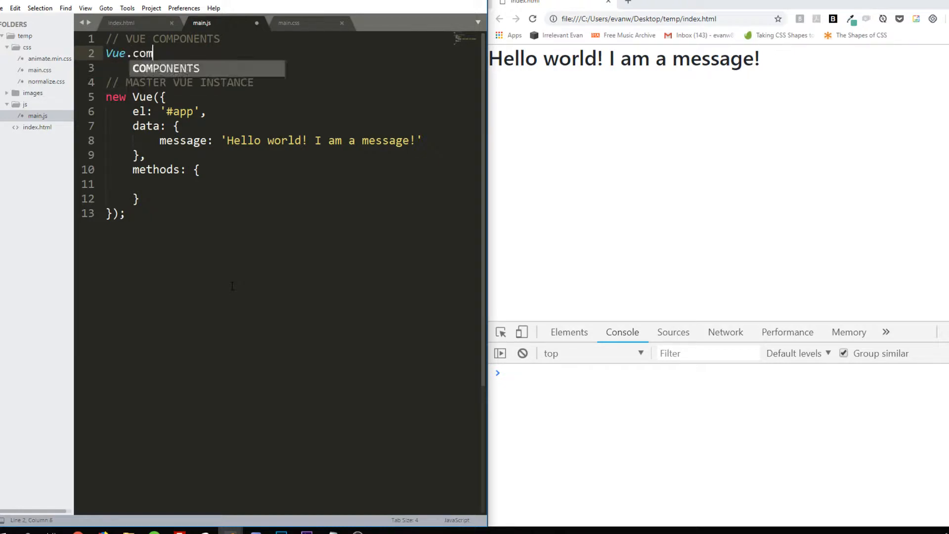
text(ponent()
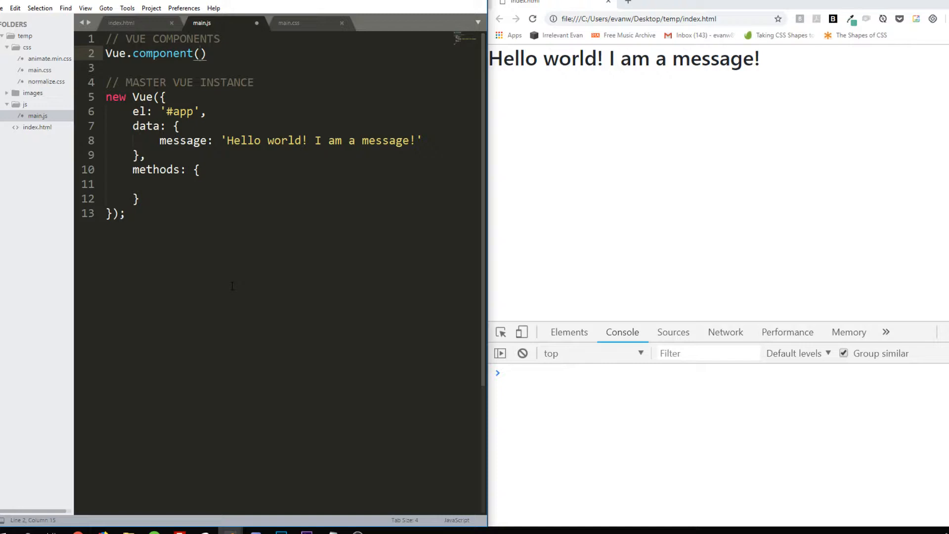
text('my-')
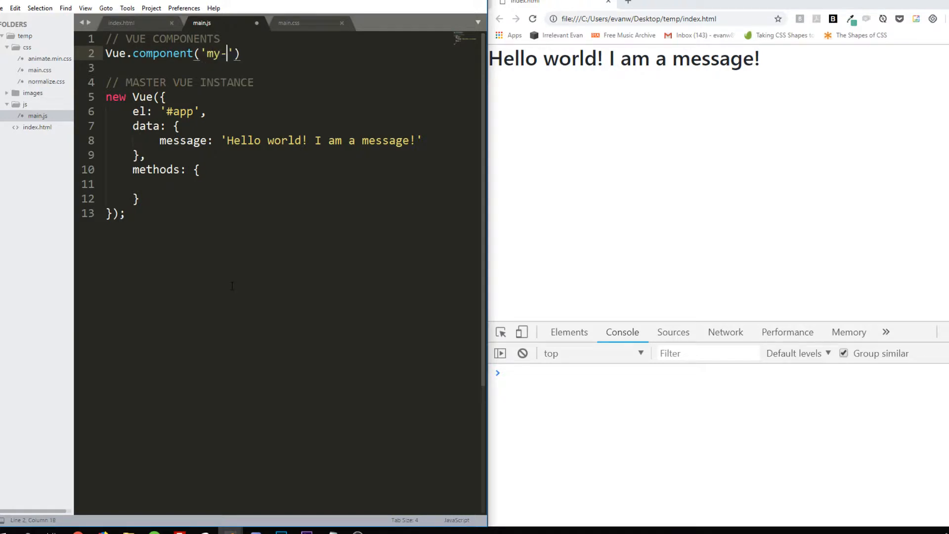
text(component)
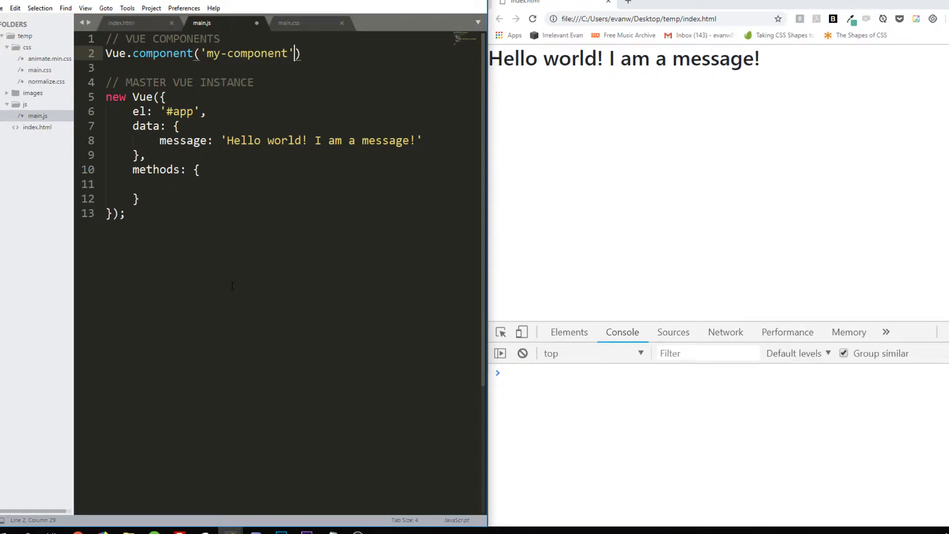
text(,)
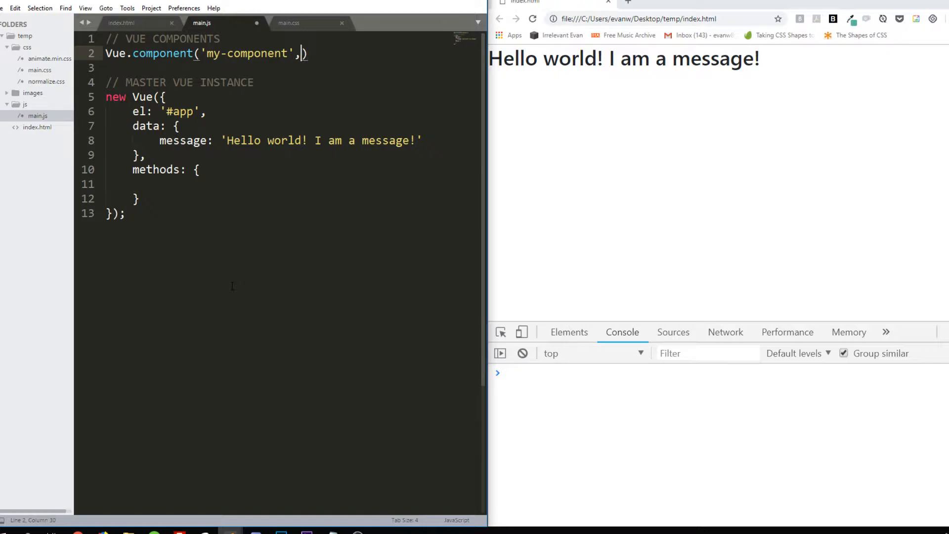
text(" ")
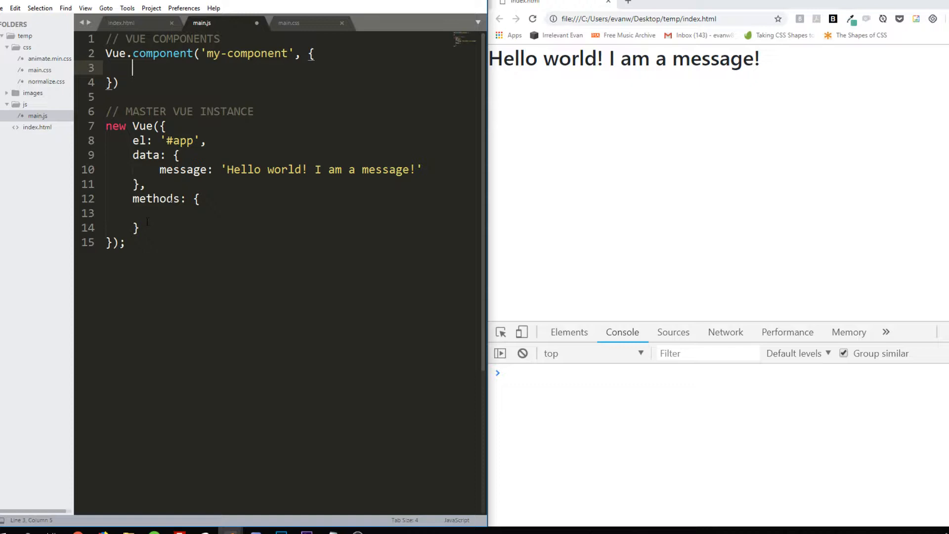
Briefly edit the component name, restore the hyphenated 'my-component', and add the closing semicolon
click(200, 53)
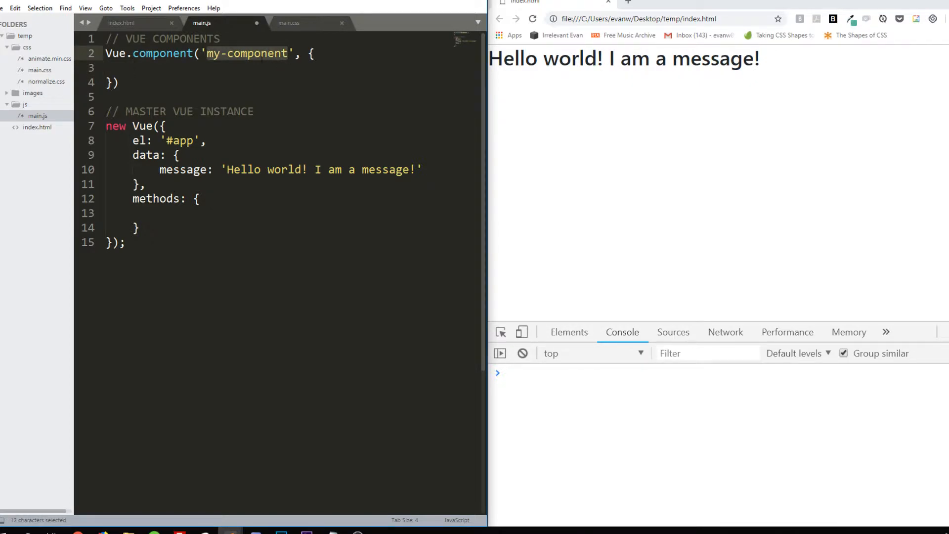
click(225, 54)
text(C)
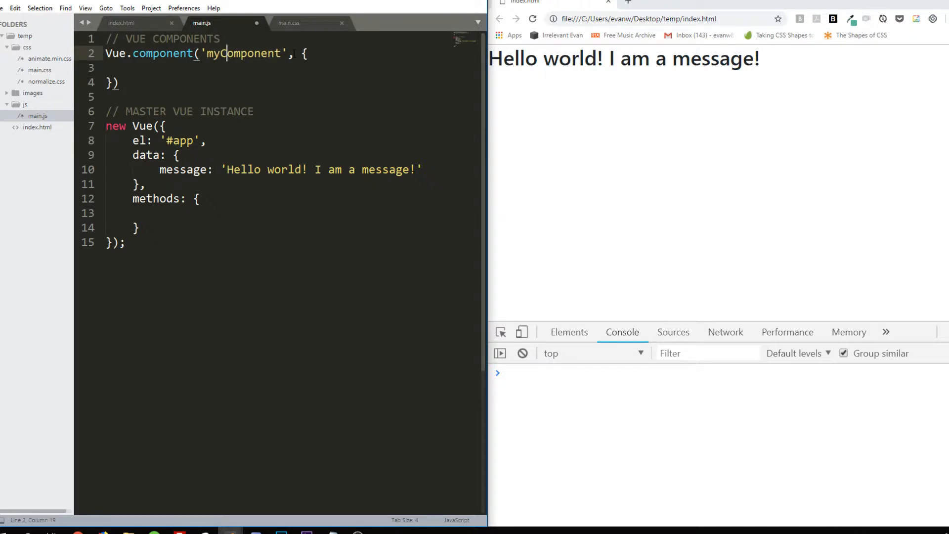
key(Backspace)
text(-c)
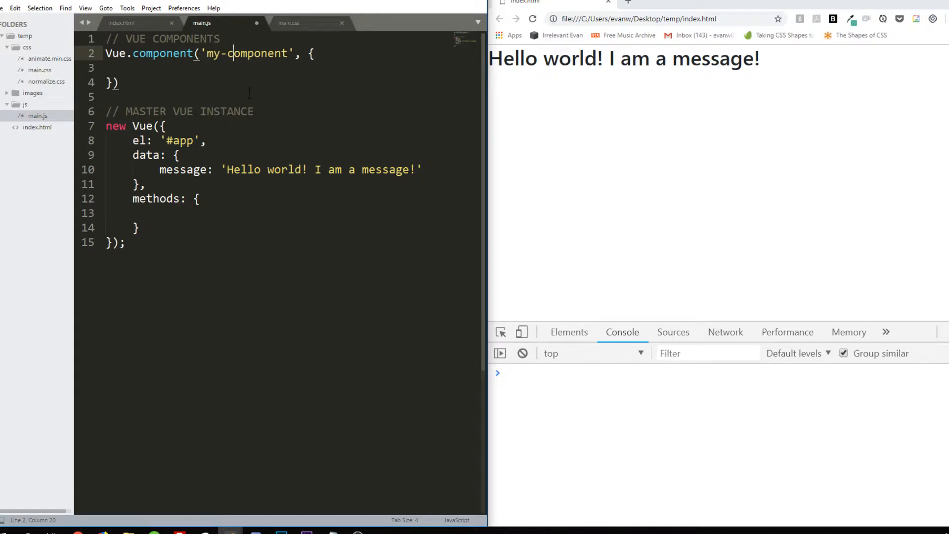
key(Backspace)
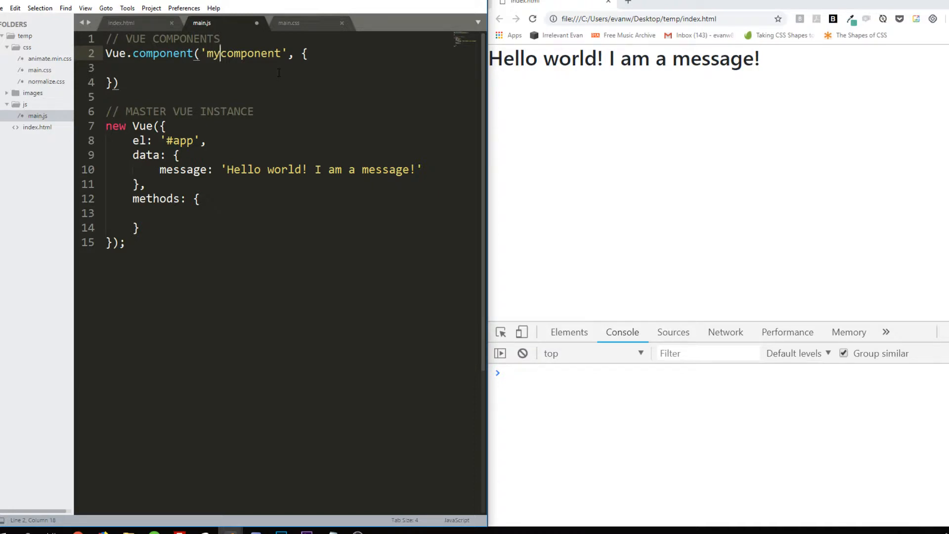
text(-)
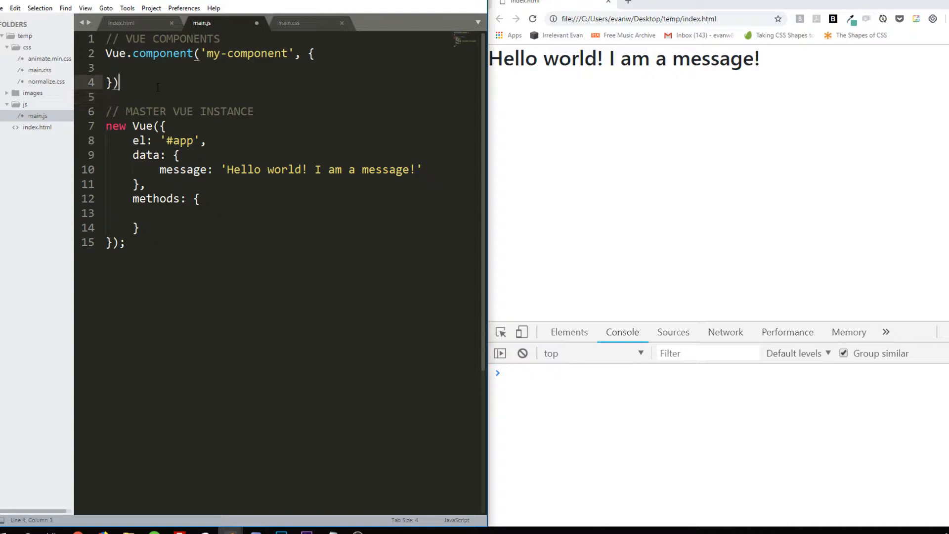
text(;)
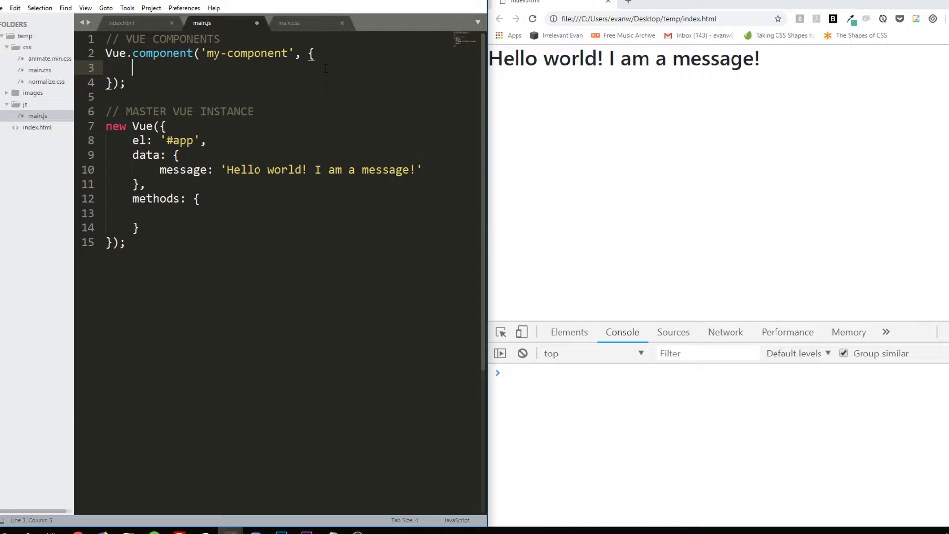
Give my-component a template: property with an empty backtick string spread over separate lines
text(templa)
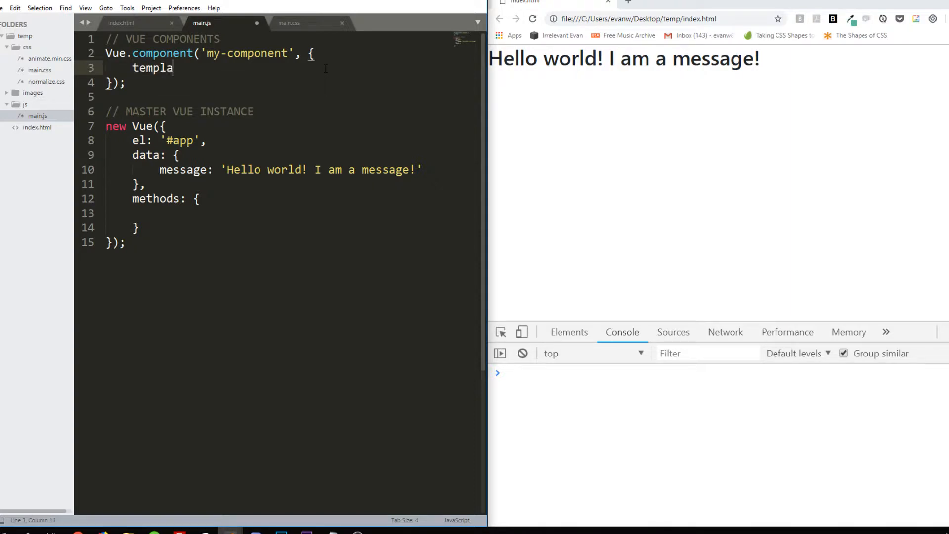
text(te:)
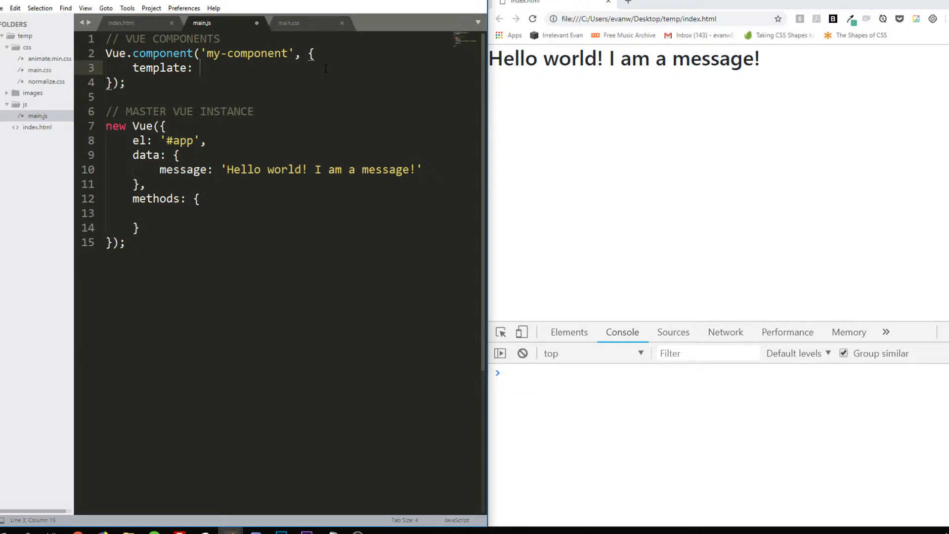
text(`)
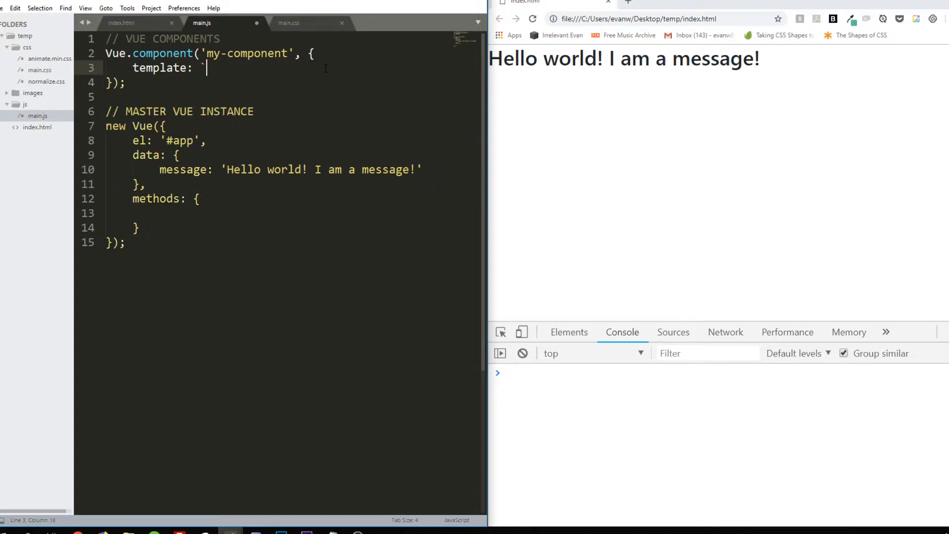
text(`)
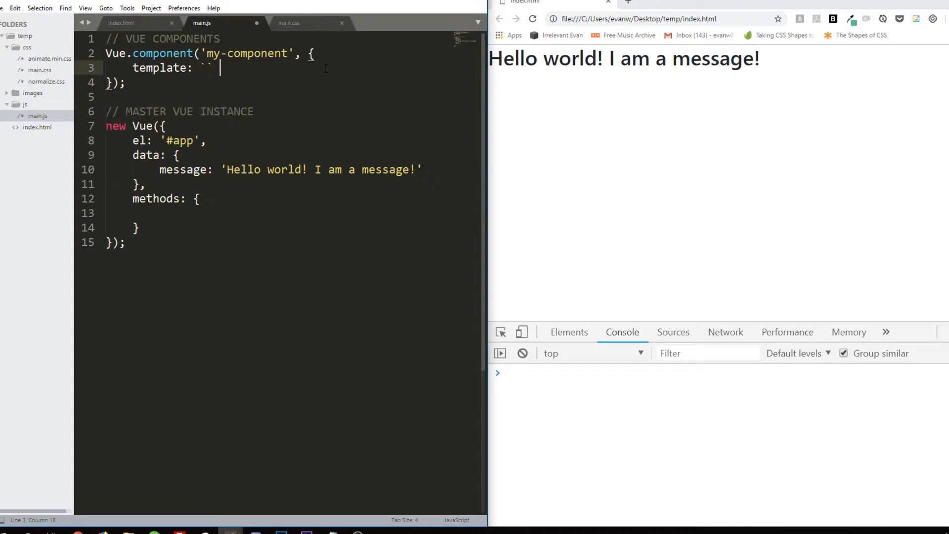
text('')
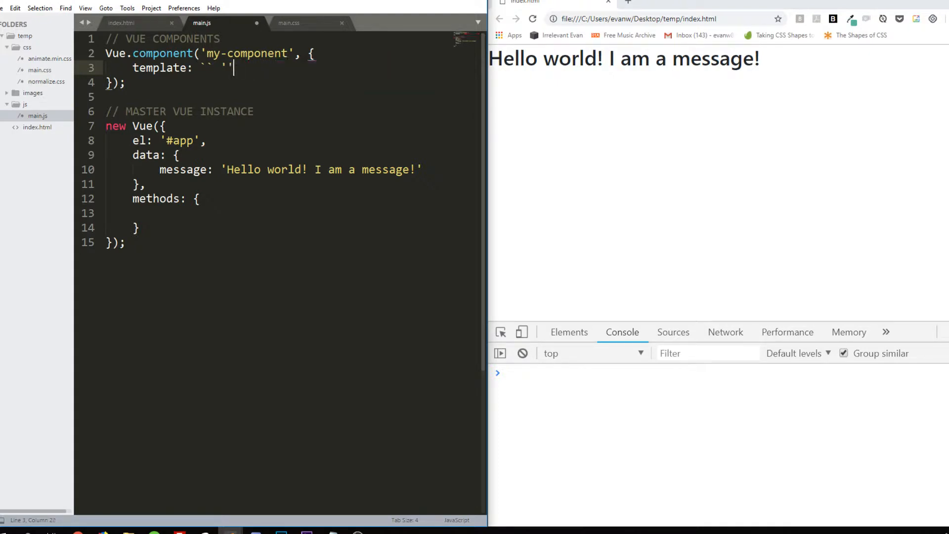
key(Backspace)
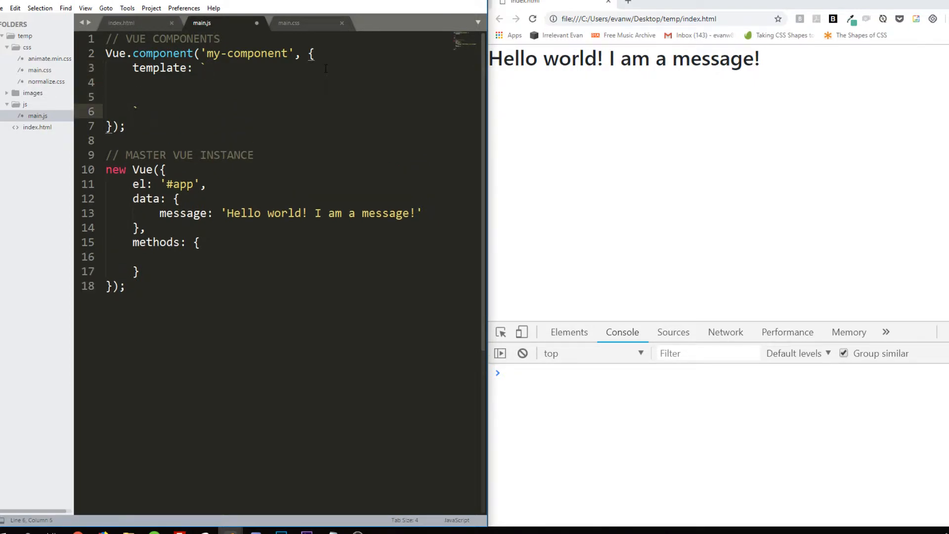
key(Backspace)
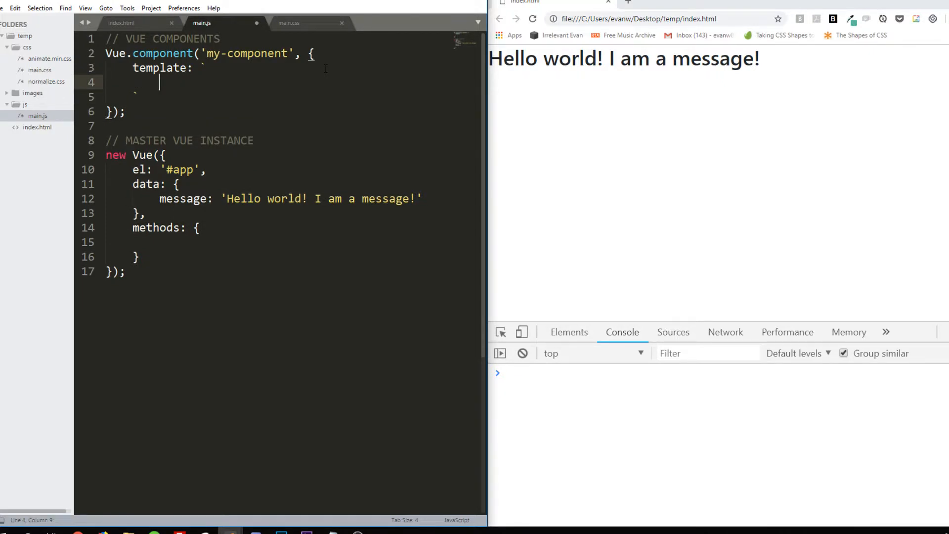
Fill the template with <div><p>This is my component.</p></div>
text(<div>)
text(<p>)
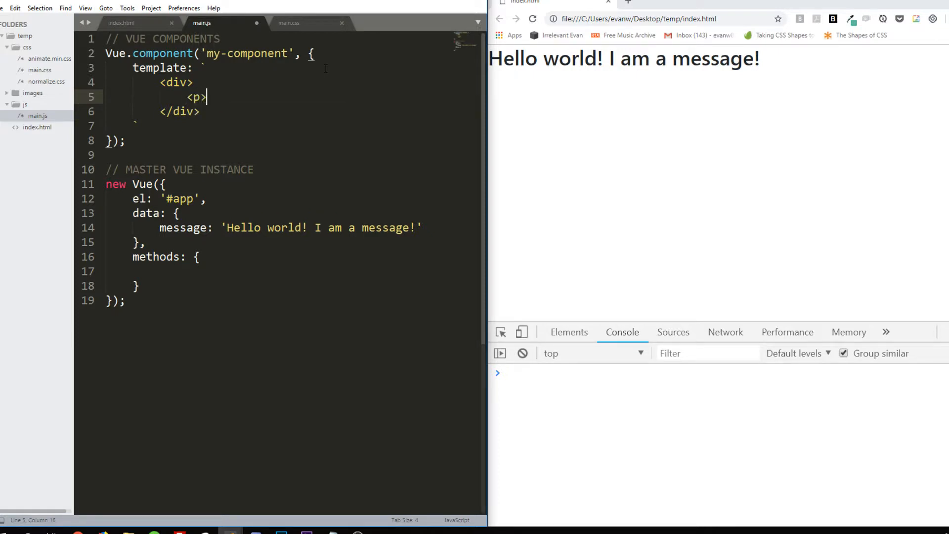
text(This is my)
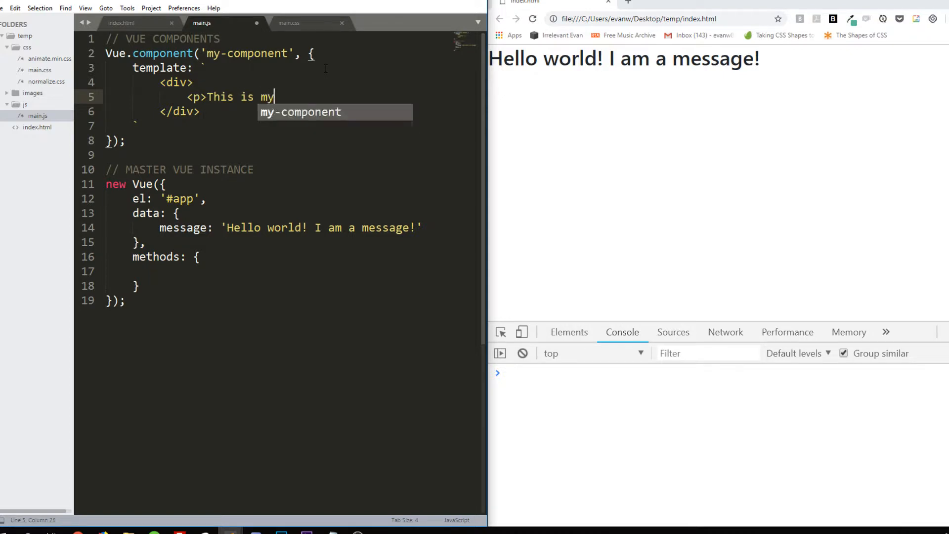
text(compn)
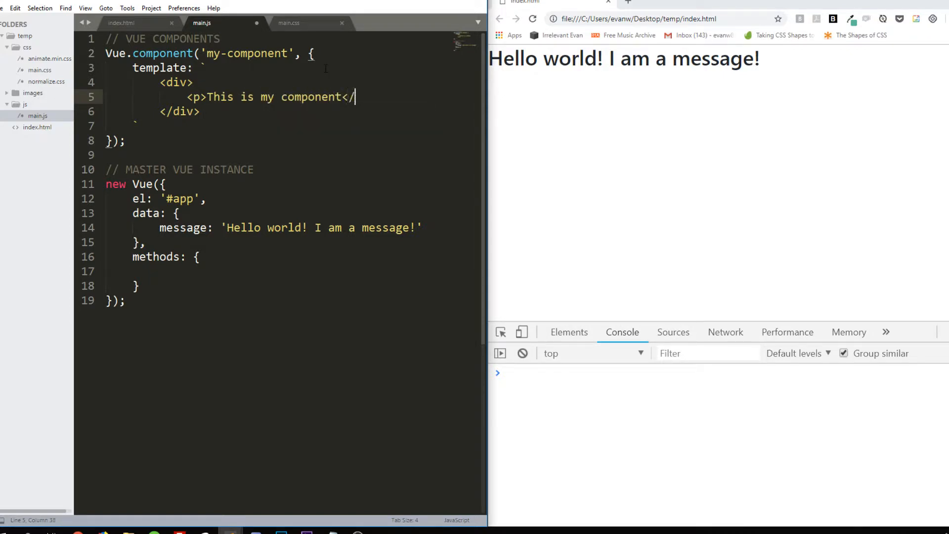
text(p>)
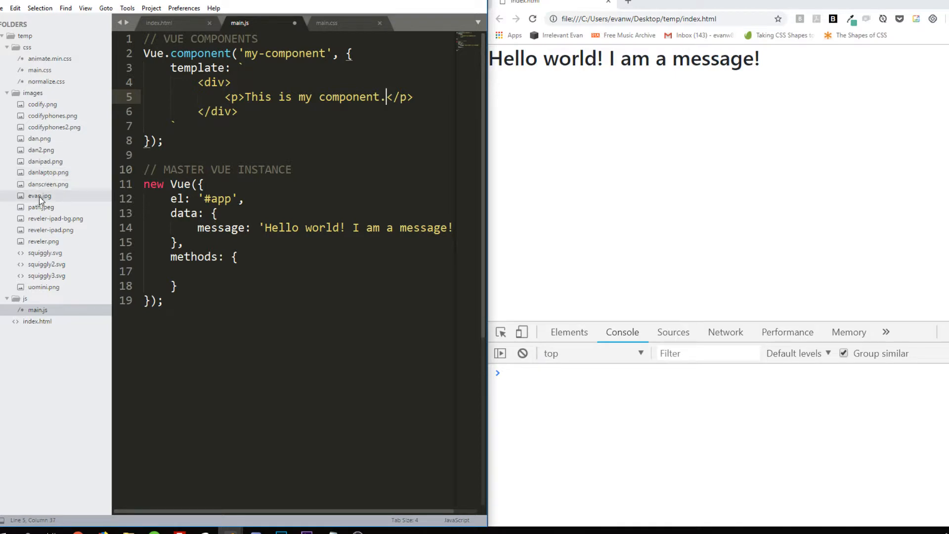
Preview evan.jpg, then give the template's img src="images/evan.jpg" and alt="evan"
click(40, 196)
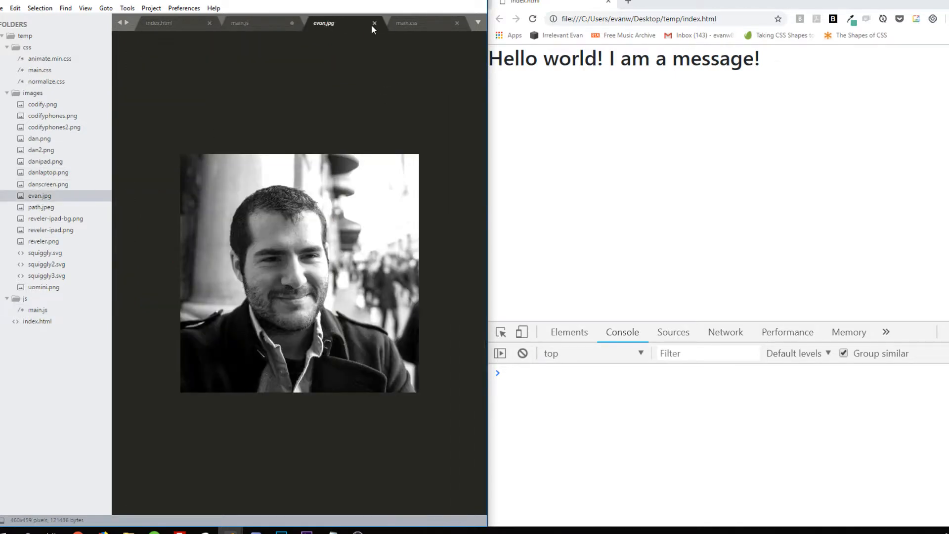
click(373, 22)
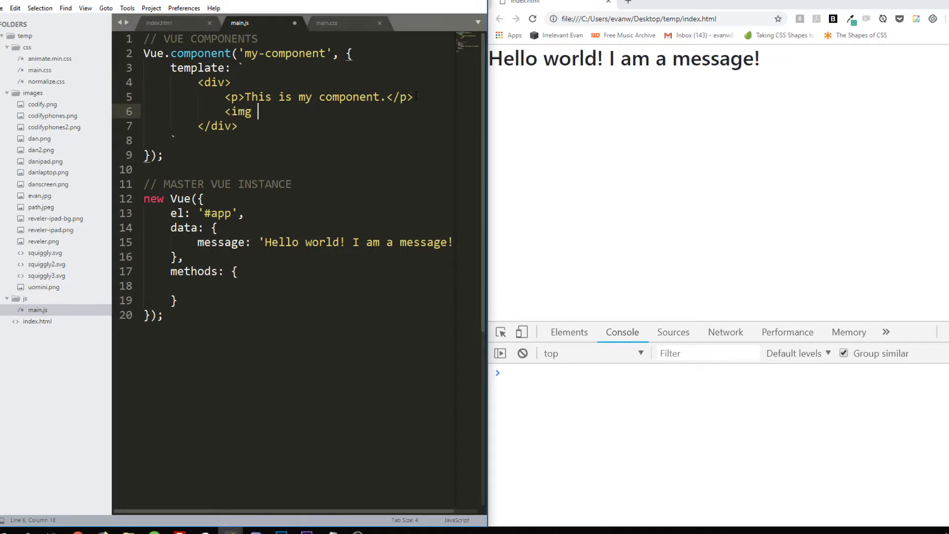
text(src="")
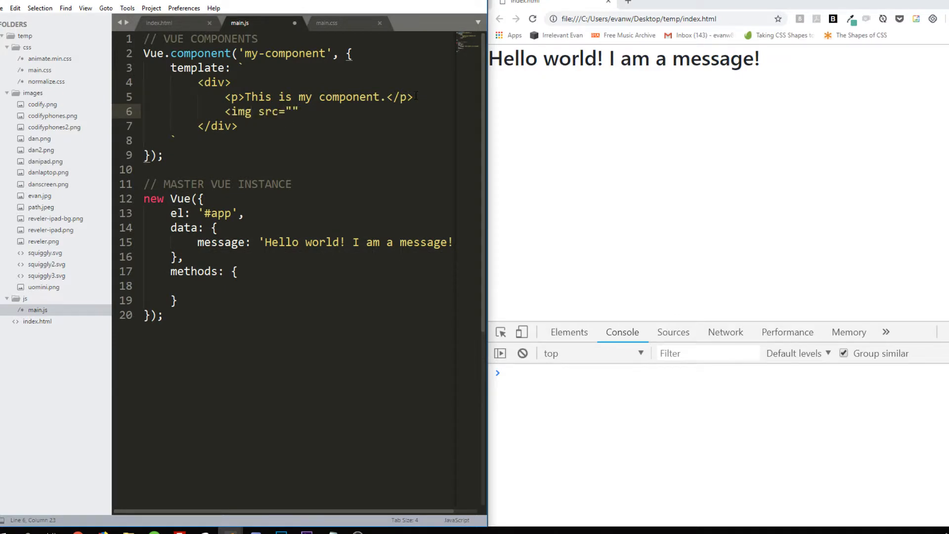
text(im)
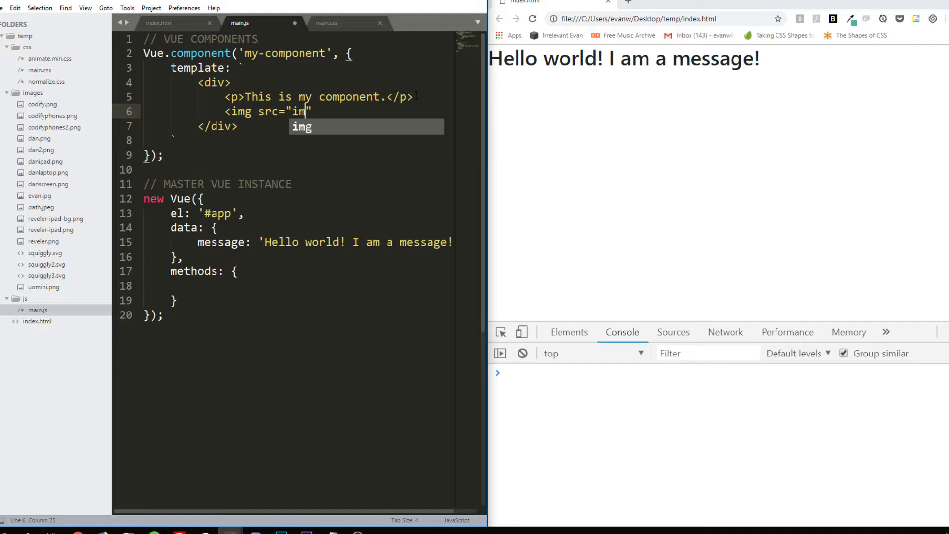
text(ages)
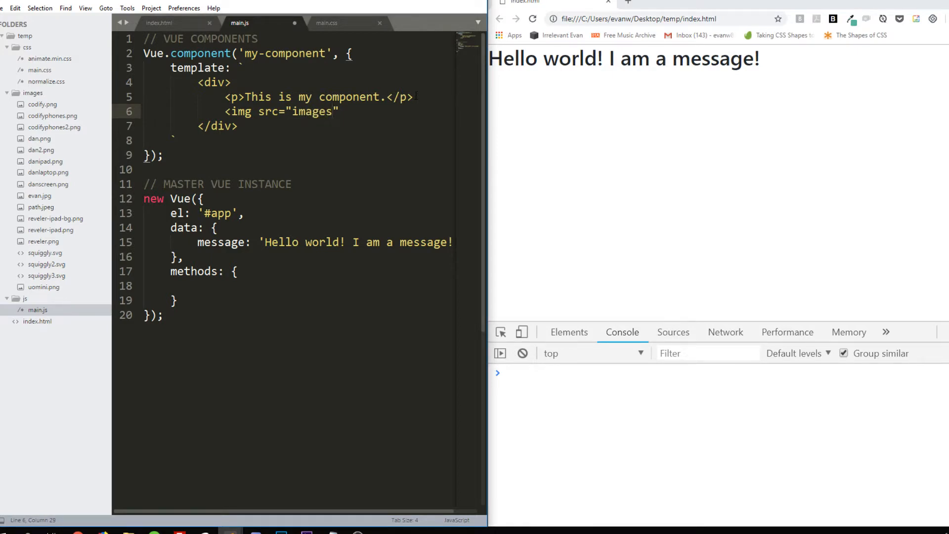
text(/evan.jp)
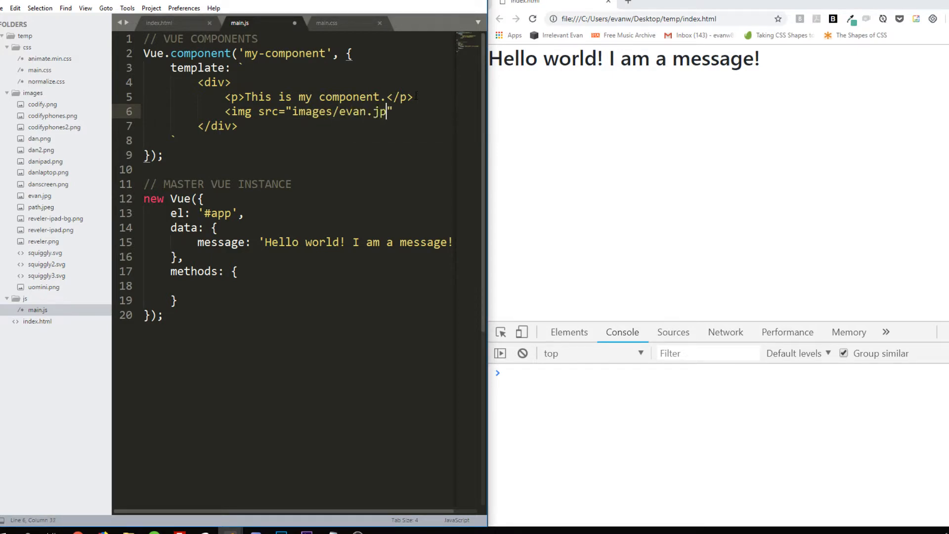
text(g" alt)
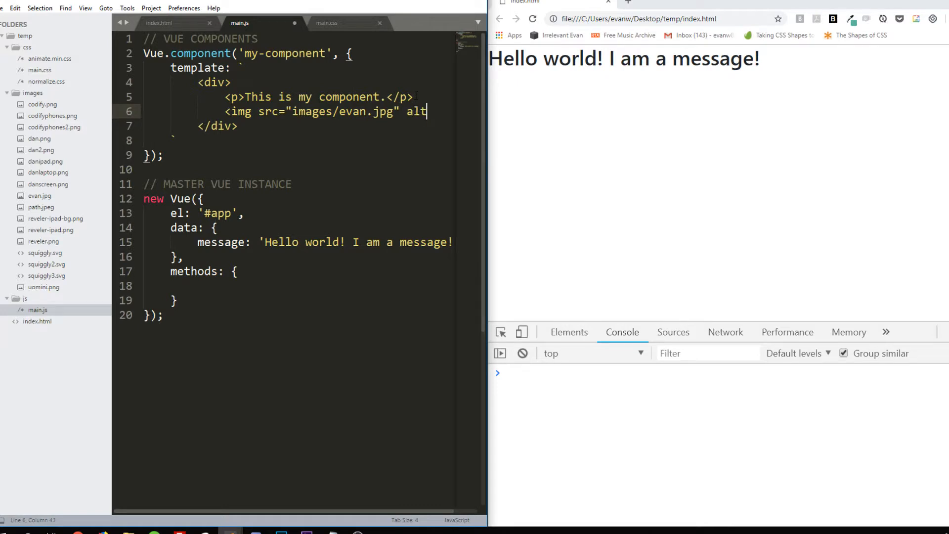
text(="evan">)
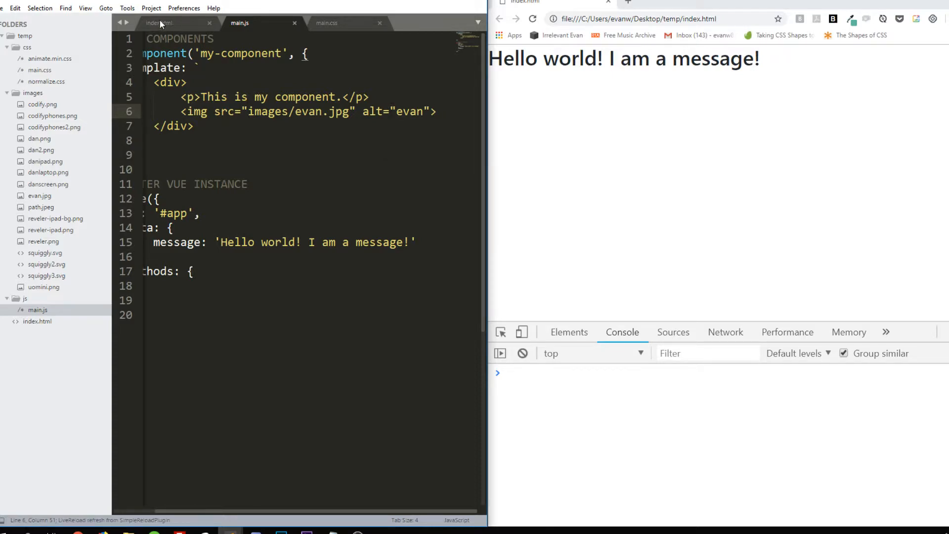
Give the template's img the class img-fluid in main.js and enable word wrap
click(164, 23)
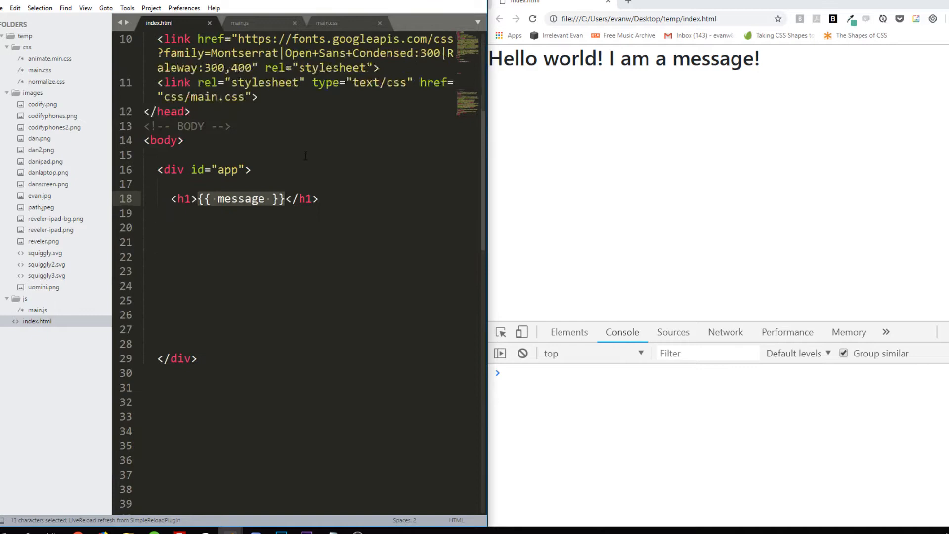
click(240, 22)
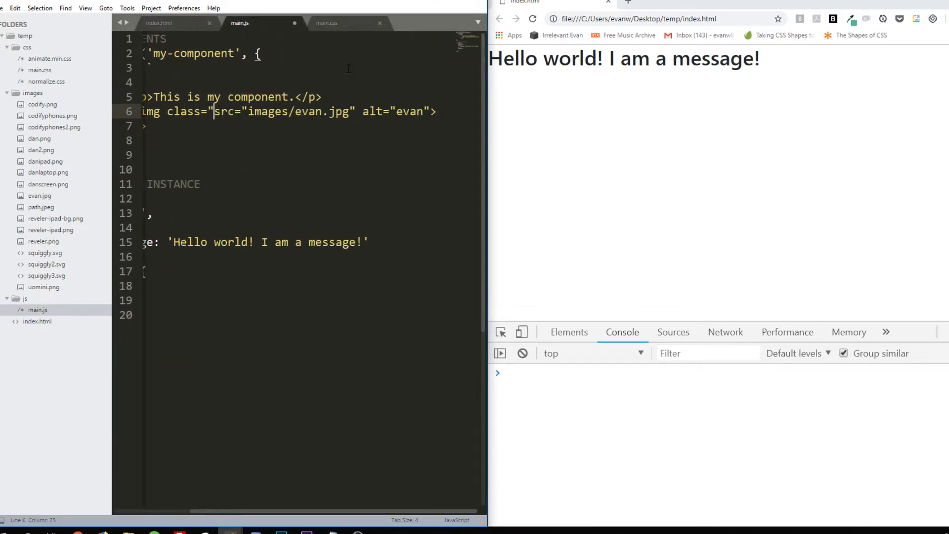
text(img-fluid")
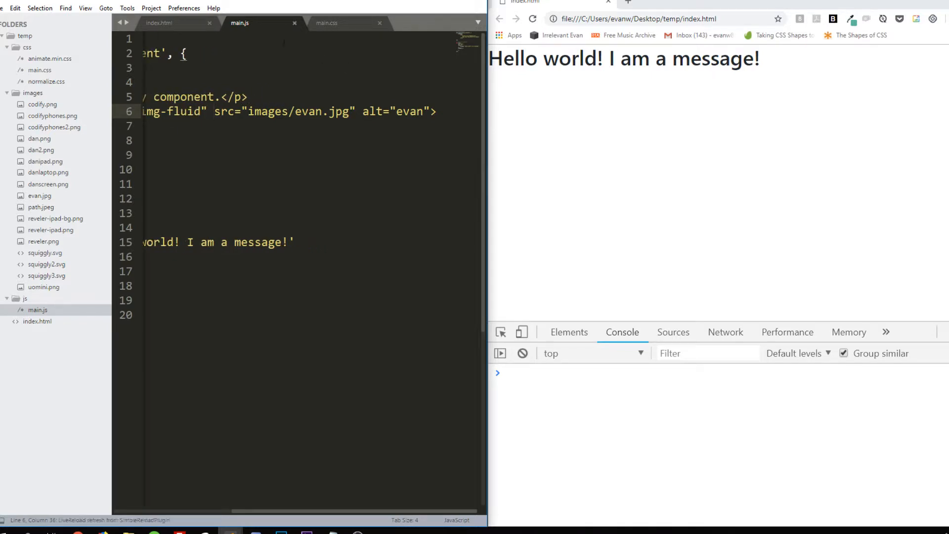
click(85, 8)
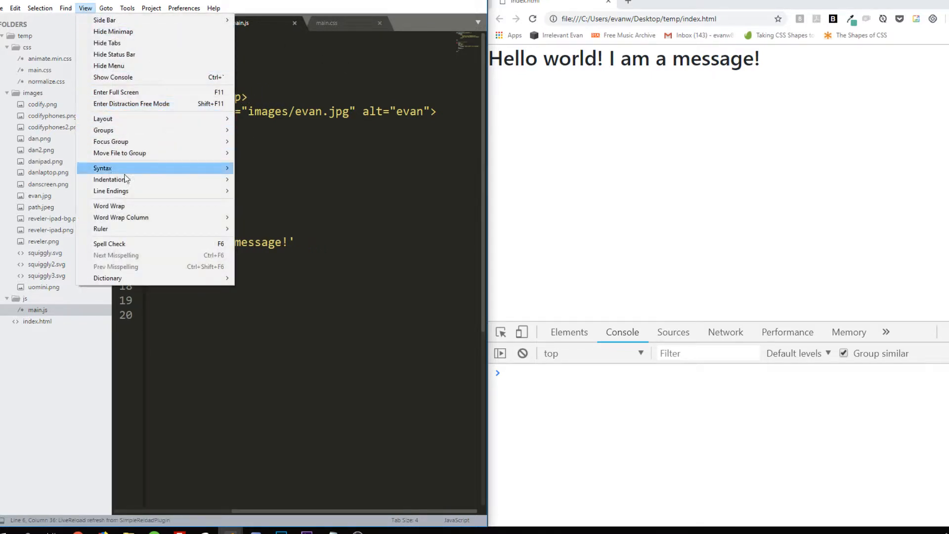
mouse_move(123, 214)
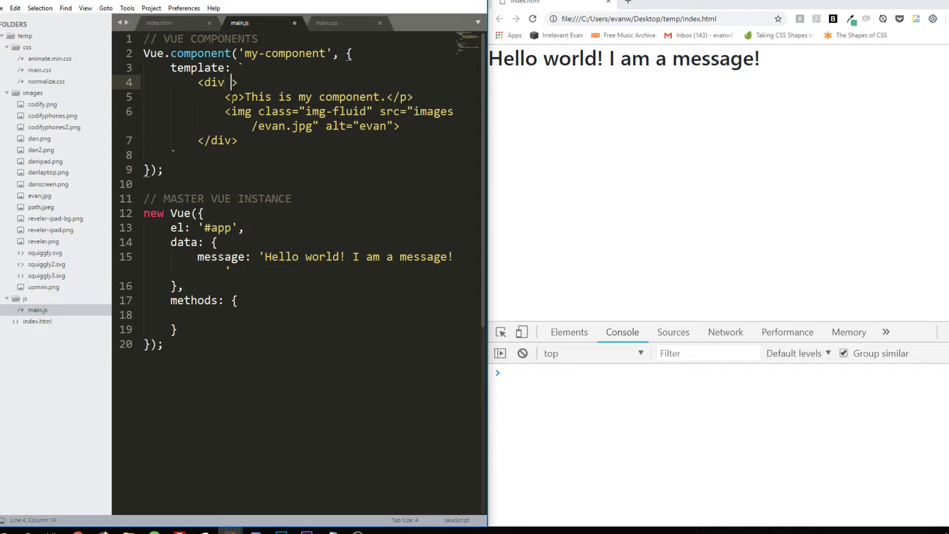
Give the wrapping div class="col-4", dismiss the license prompt and return to index.html
text(class="")
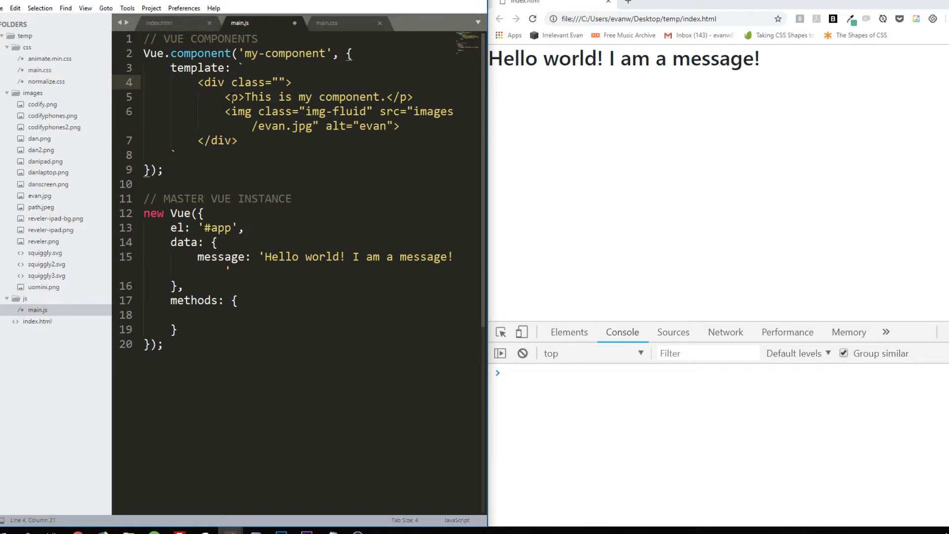
text(col-4)
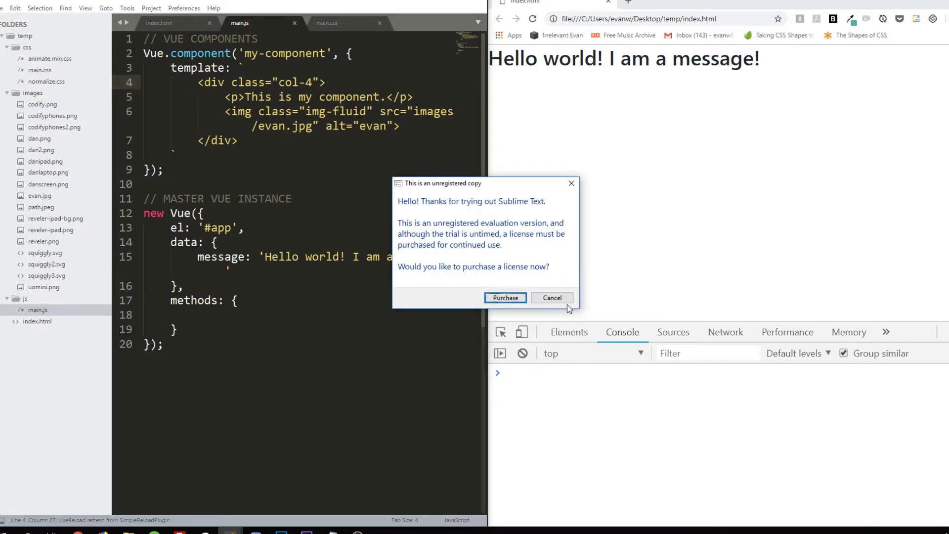
click(551, 298)
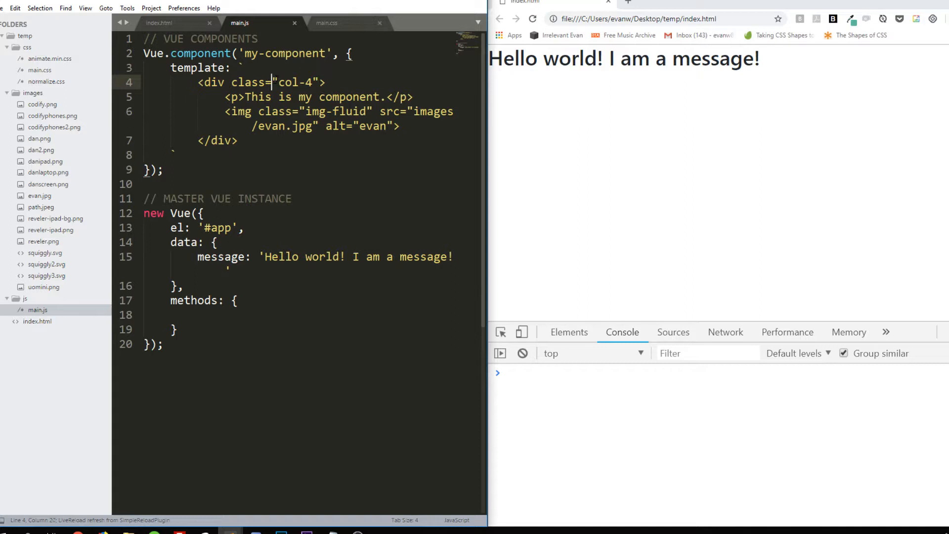
click(168, 23)
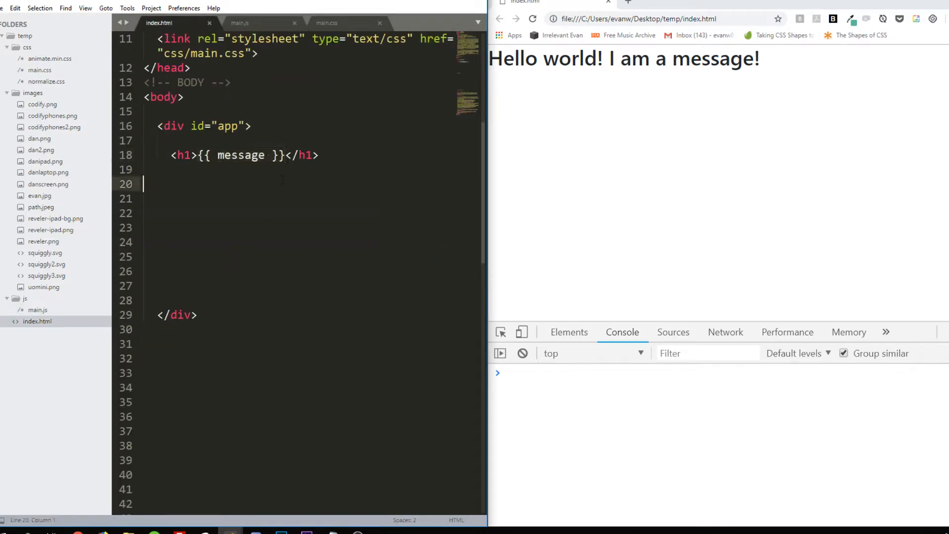
Replace the h1 with <div class="container"> holding an empty <div class="row">, then save index.html
drag(171, 155, 319, 156)
text(<div class=")
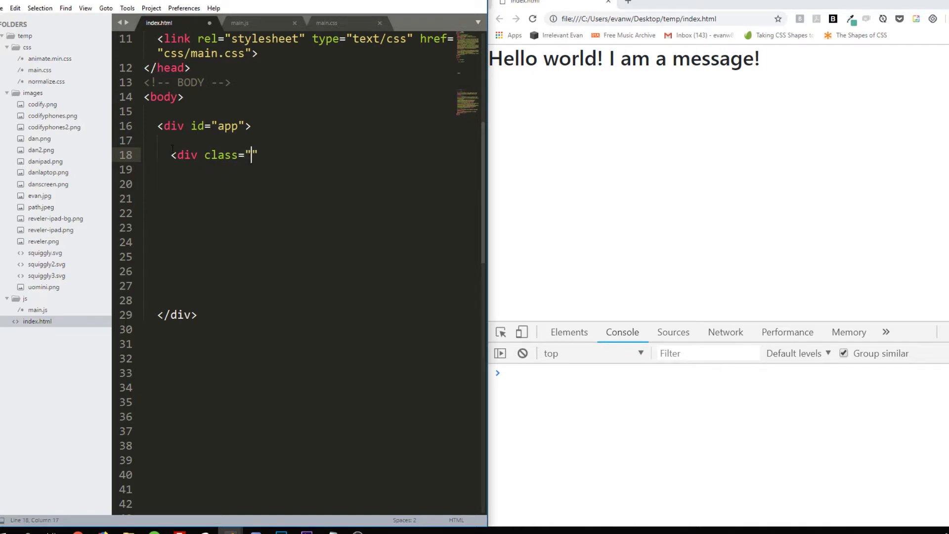
text(container>)
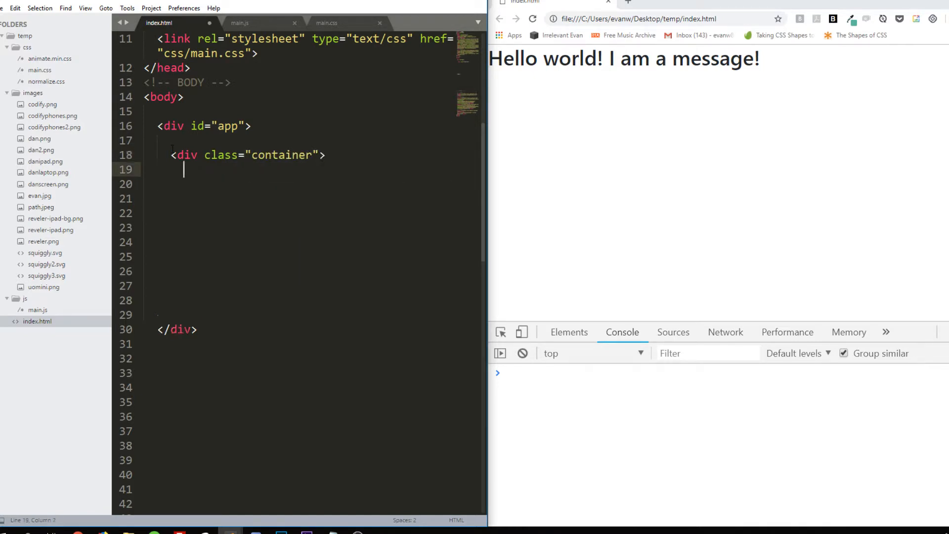
text(</div>)
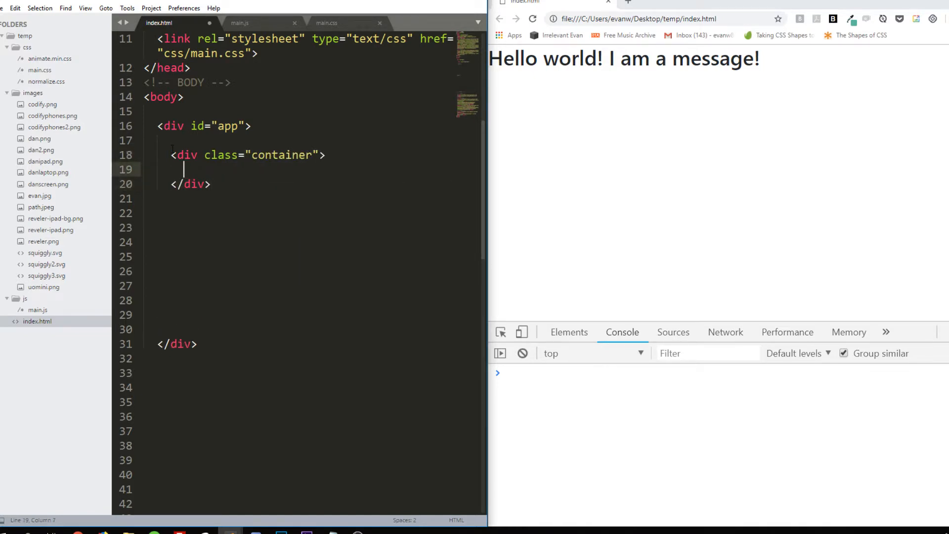
text(<div class="row">)
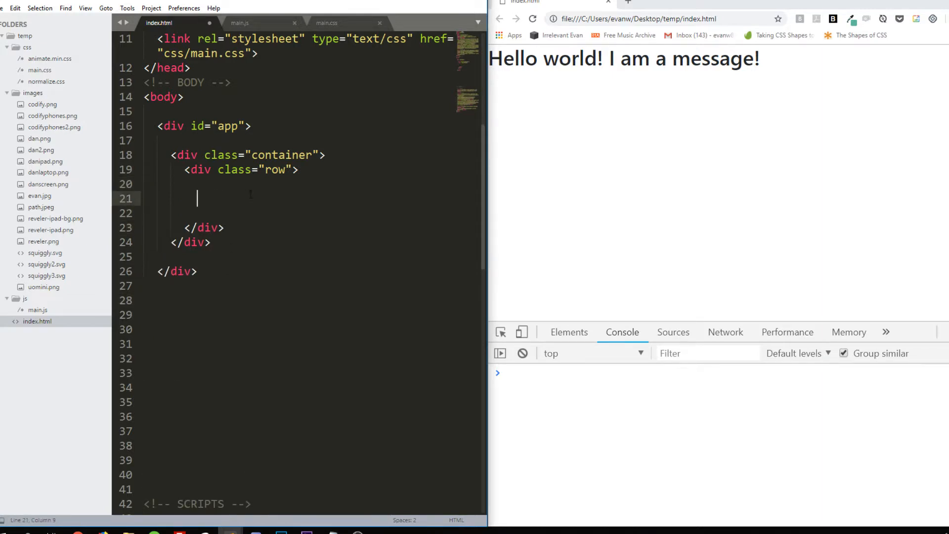
key(ctrl+s)
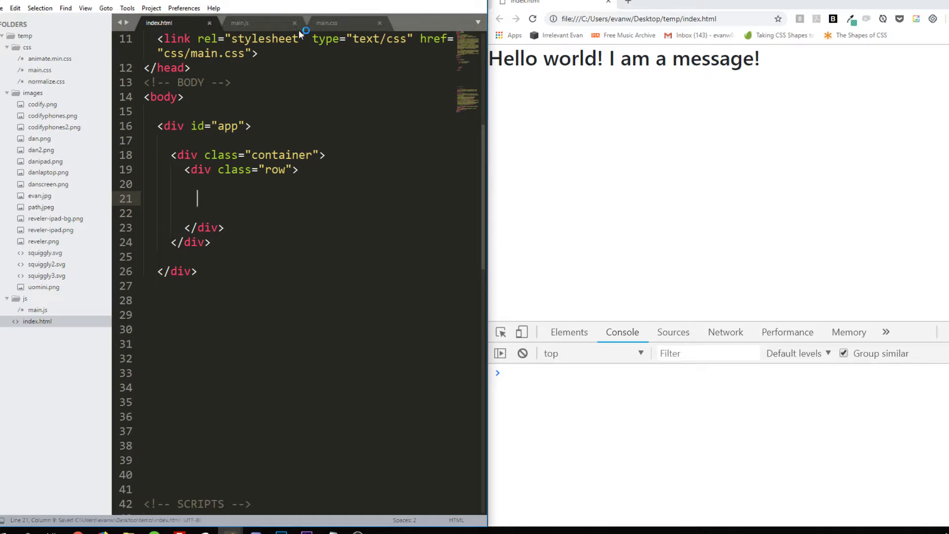
Review my-component's template markup and name in main.js without changing them
click(245, 23)
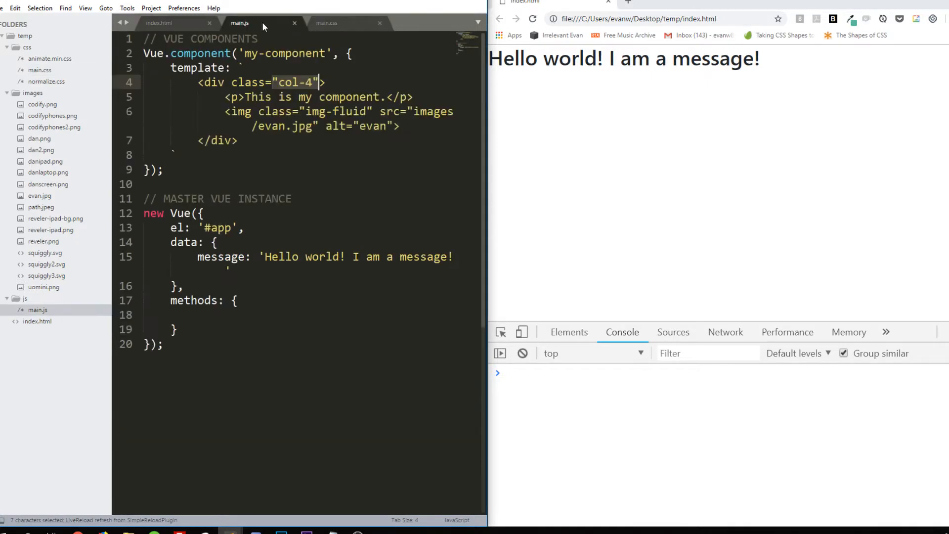
drag(488, 127, 545, 127)
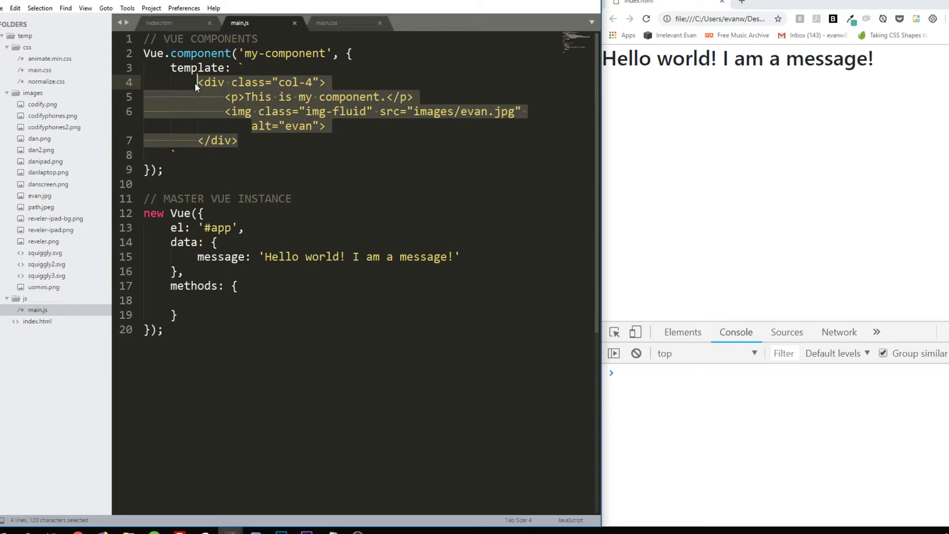
mouse_move(221, 120)
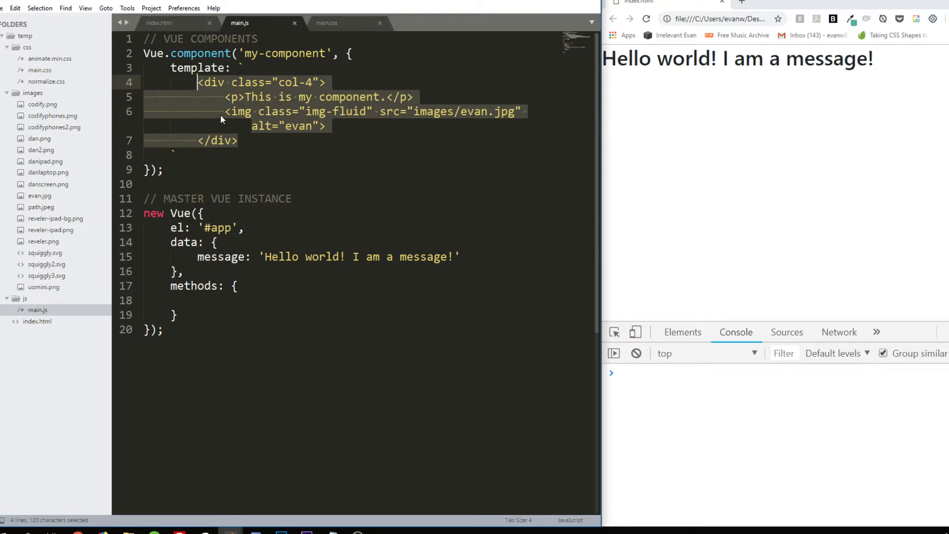
click(349, 54)
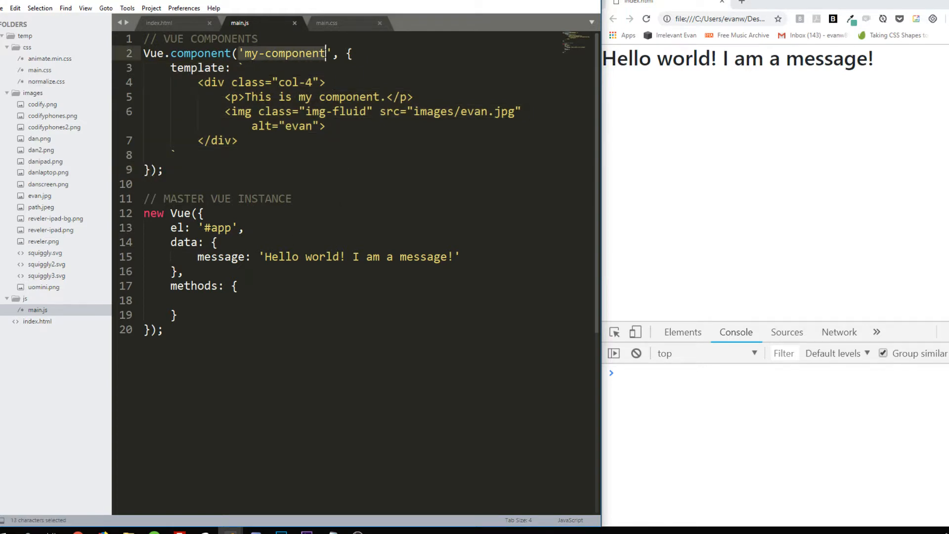
click(278, 110)
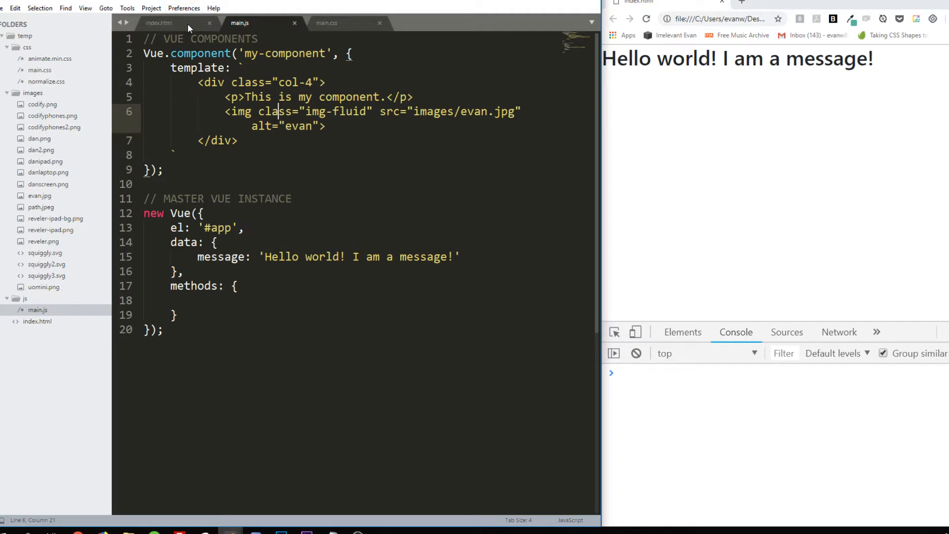
Add <my-component></my-component> inside the row div of index.html via autocomplete
click(168, 22)
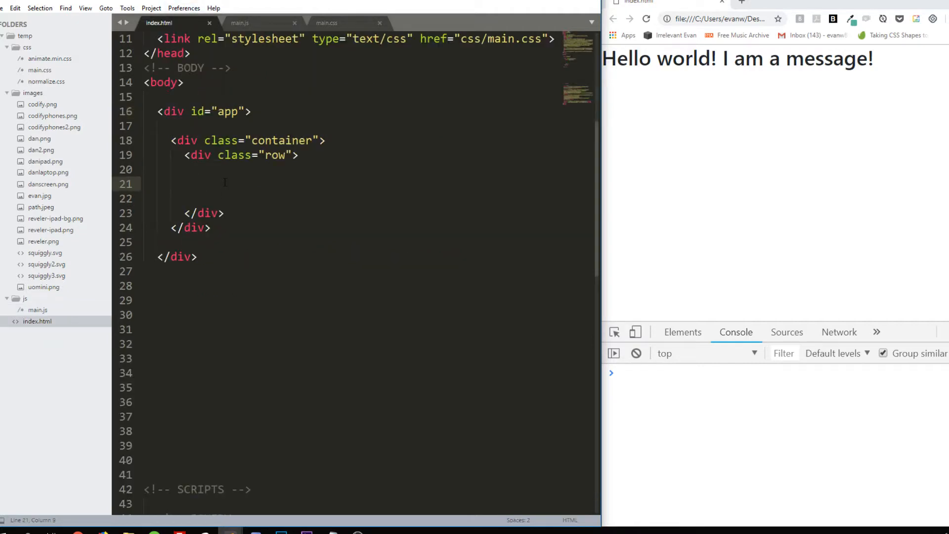
text(<m)
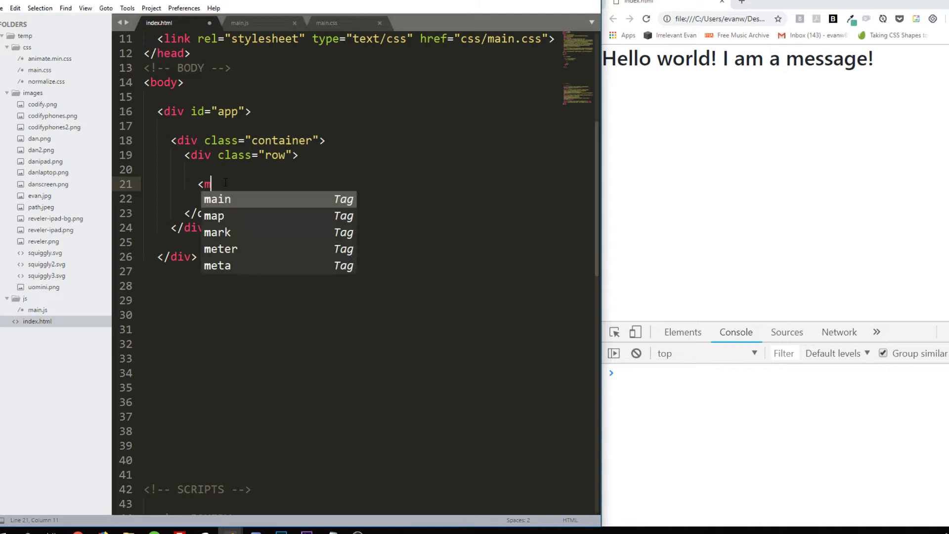
text(my-component>)
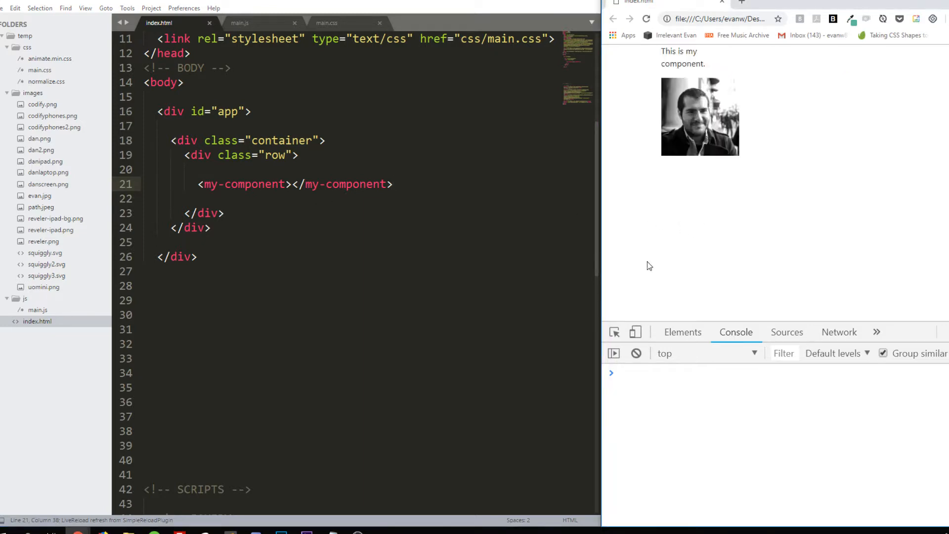
mouse_move(701, 74)
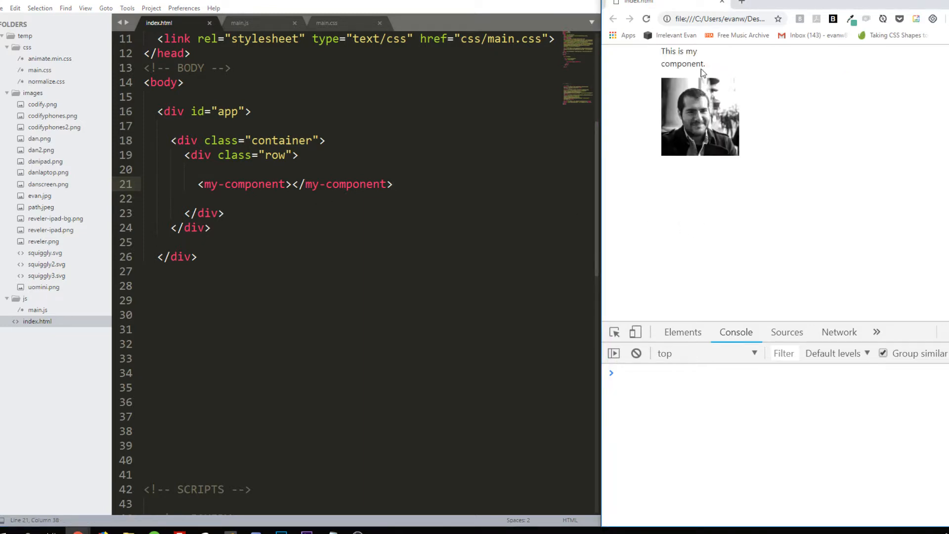
Check the rendered component text in the browser, then deselect the tag
drag(660, 51, 705, 63)
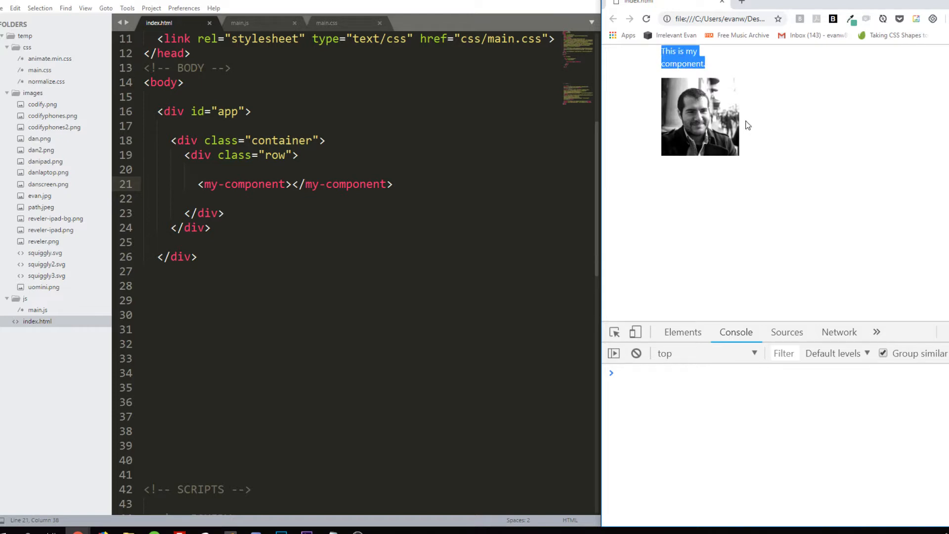
click(714, 201)
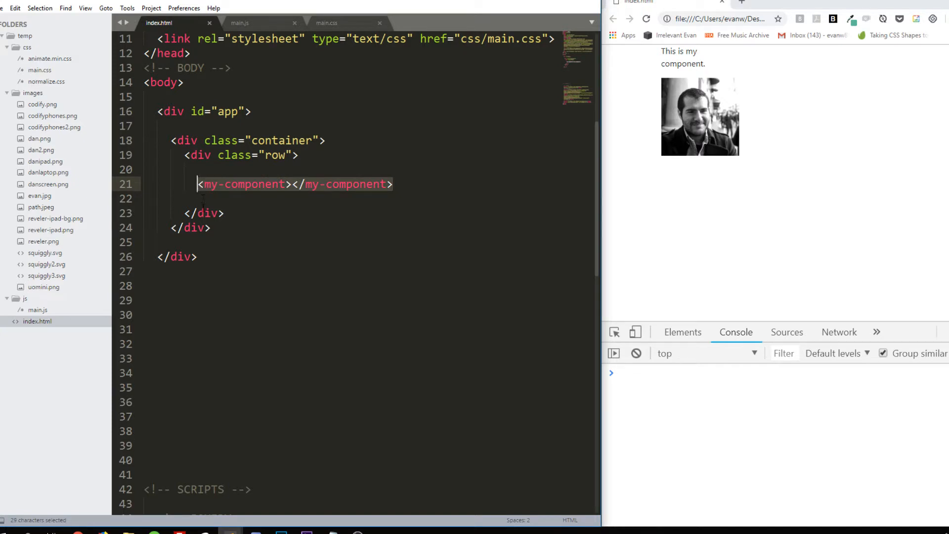
mouse_move(295, 194)
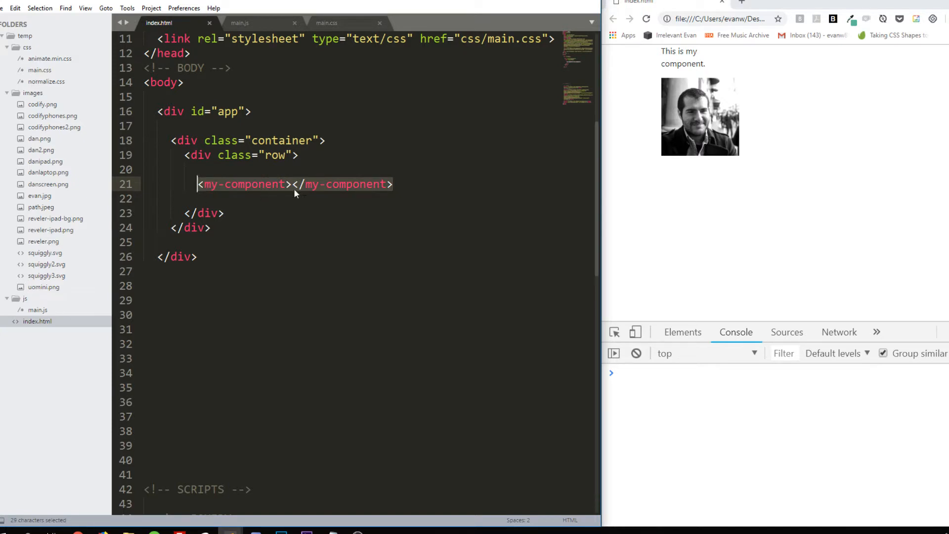
click(295, 193)
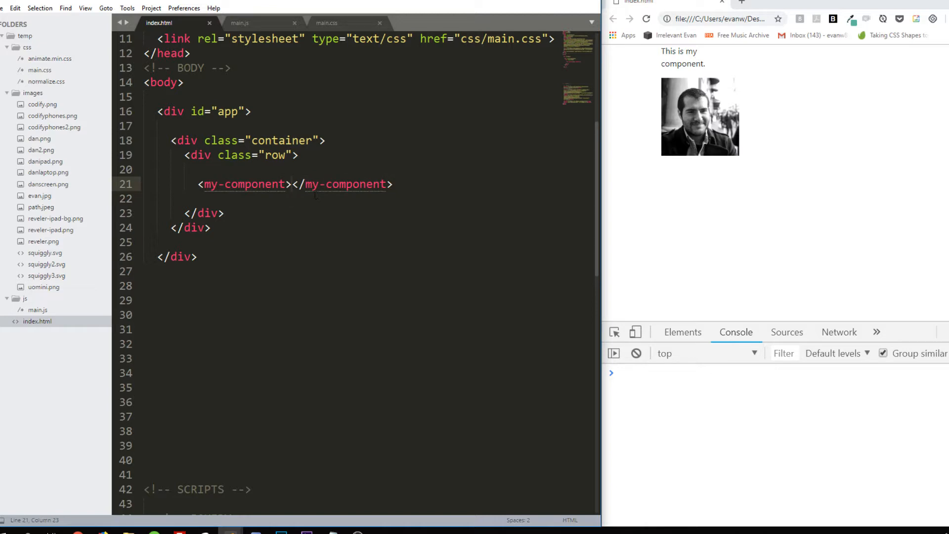
Look over the component's template in main.js, then return to index.html
click(239, 22)
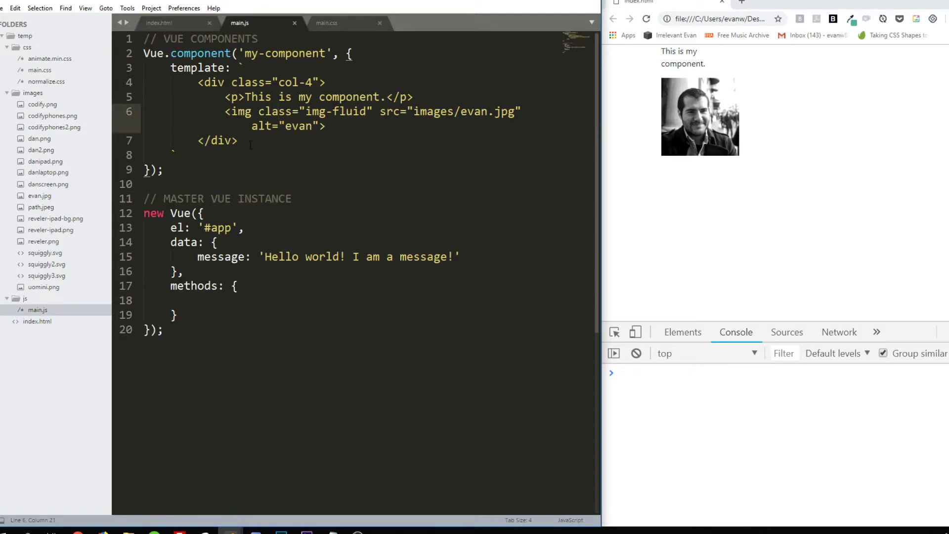
drag(196, 82, 238, 140)
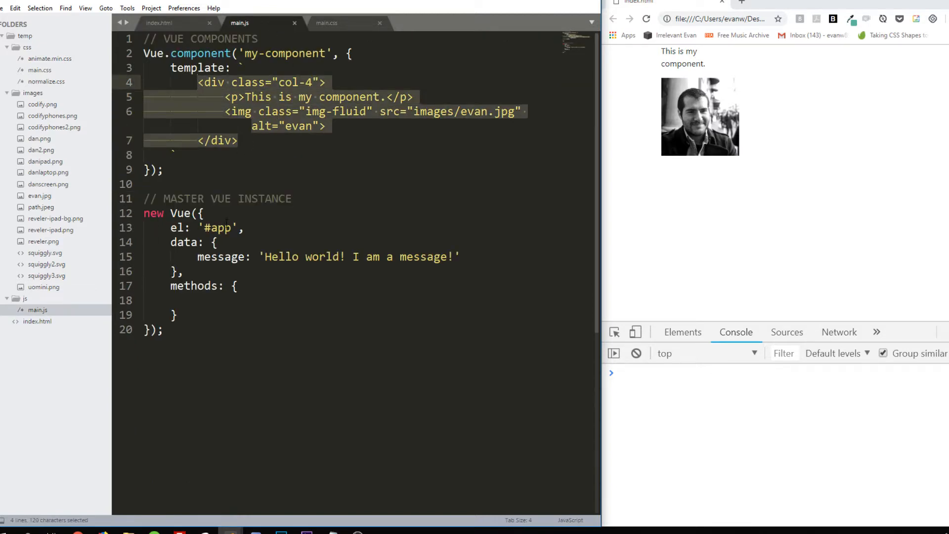
mouse_move(245, 137)
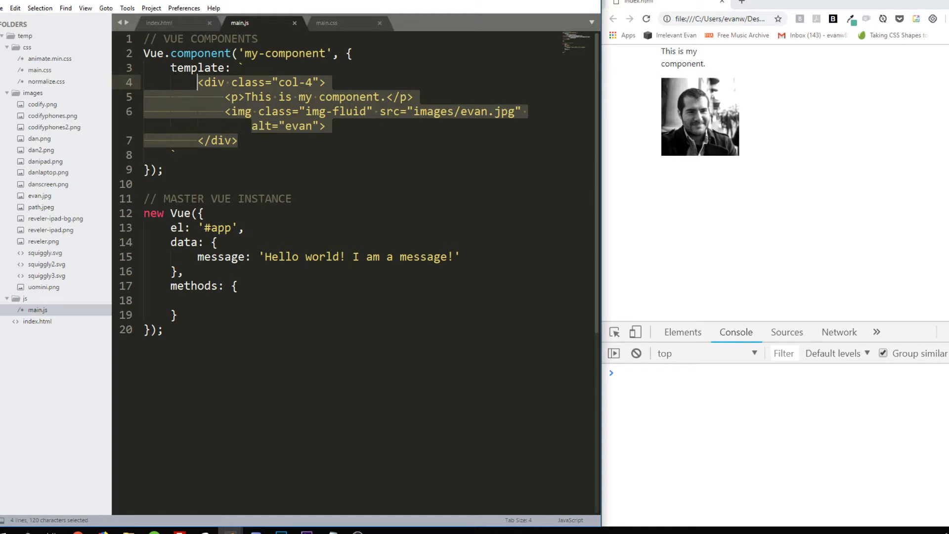
click(176, 24)
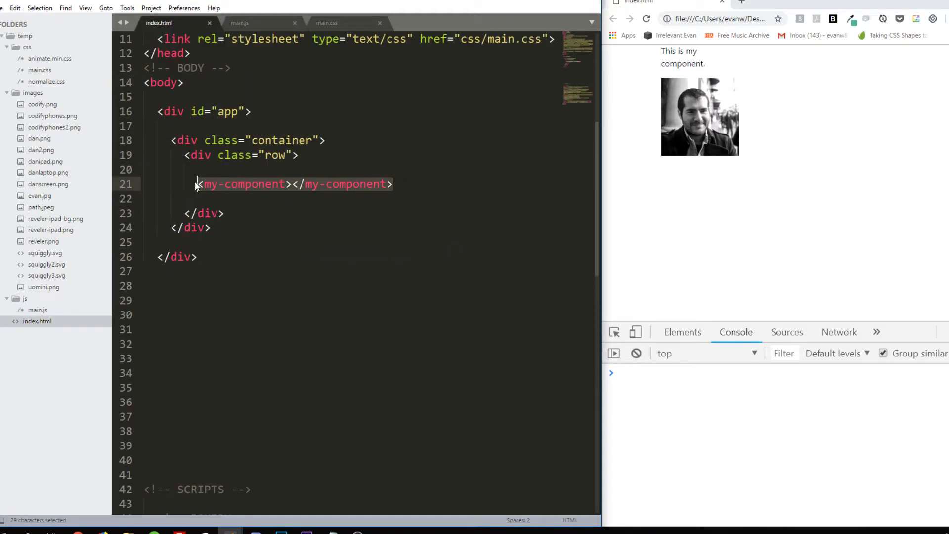
mouse_move(257, 193)
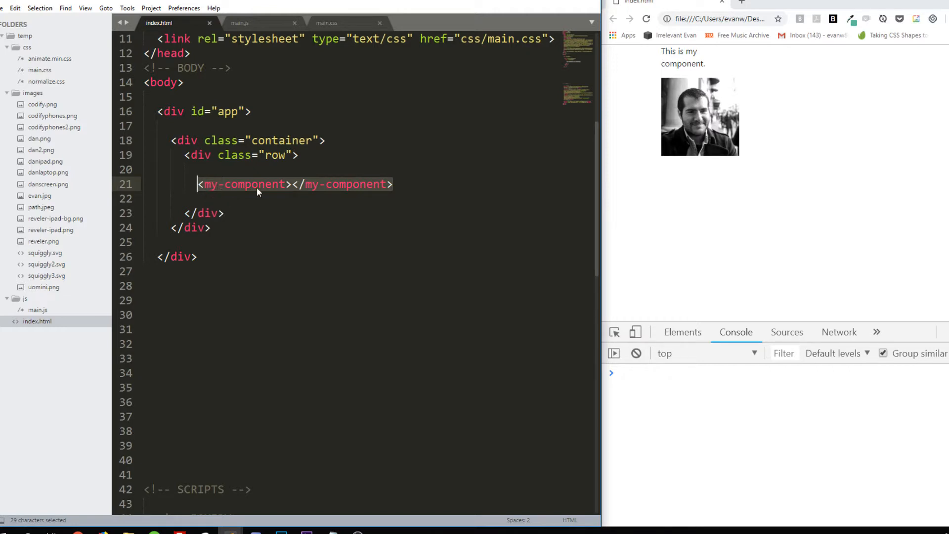
mouse_move(342, 195)
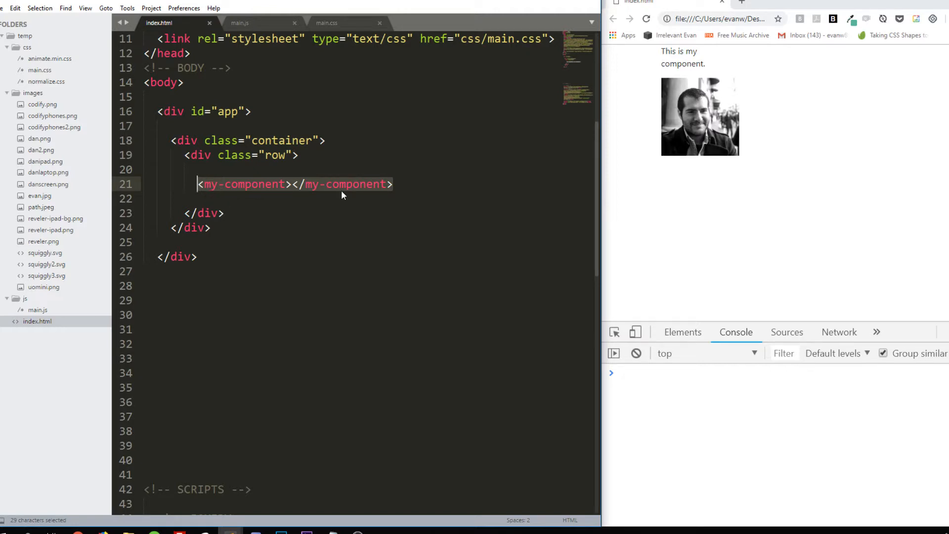
mouse_move(395, 189)
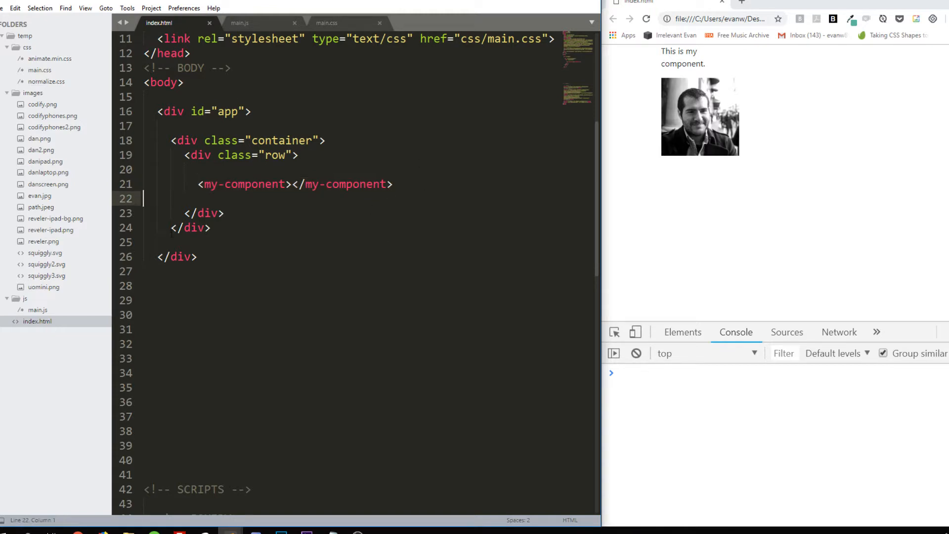
Repeat the my-component line six times in index.html, save, and move on toward main.css
click(298, 154)
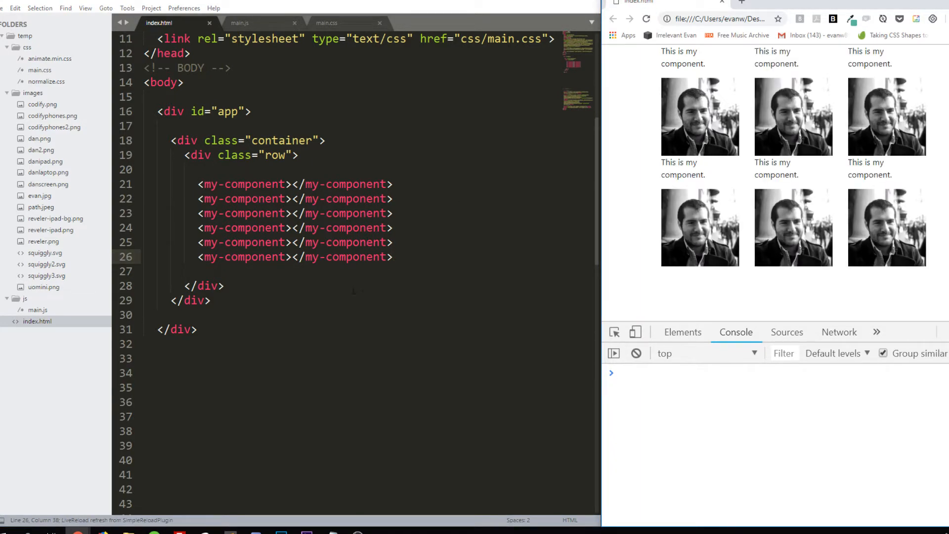
click(240, 23)
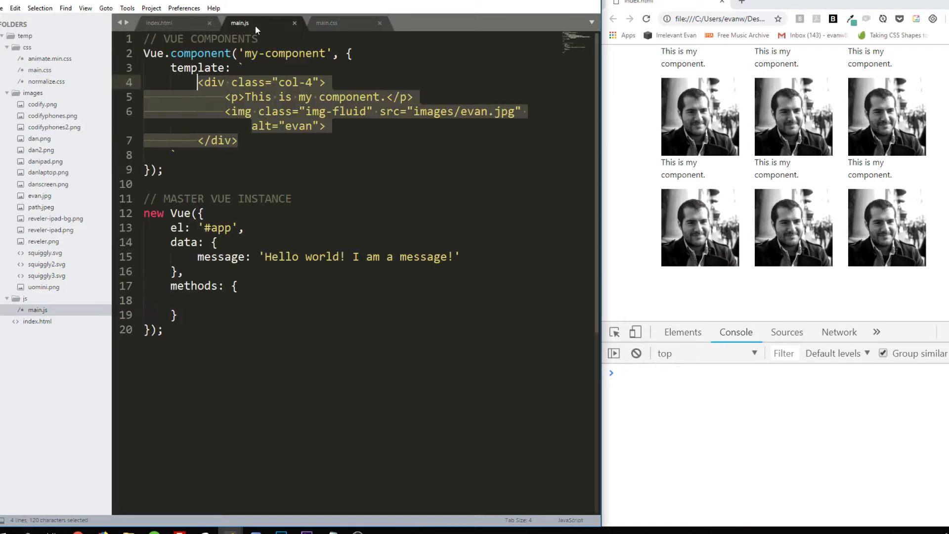
click(168, 22)
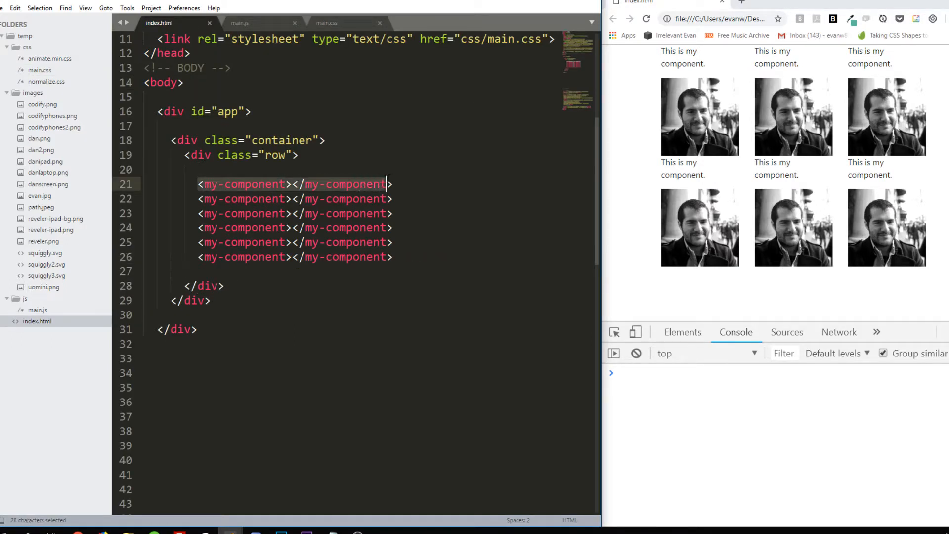
click(393, 213)
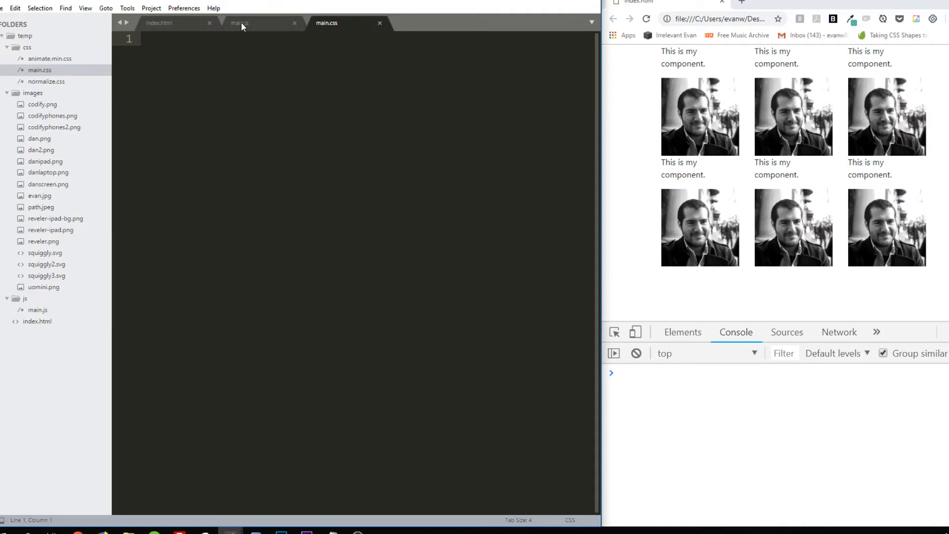
Start a Vue.component('name-of-component', ...) stub above my-component in main.js
click(242, 23)
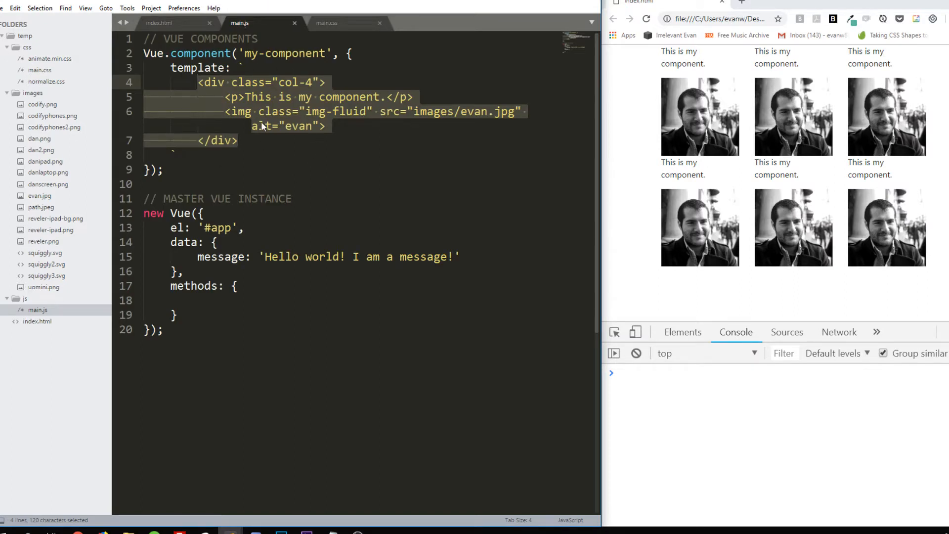
click(263, 126)
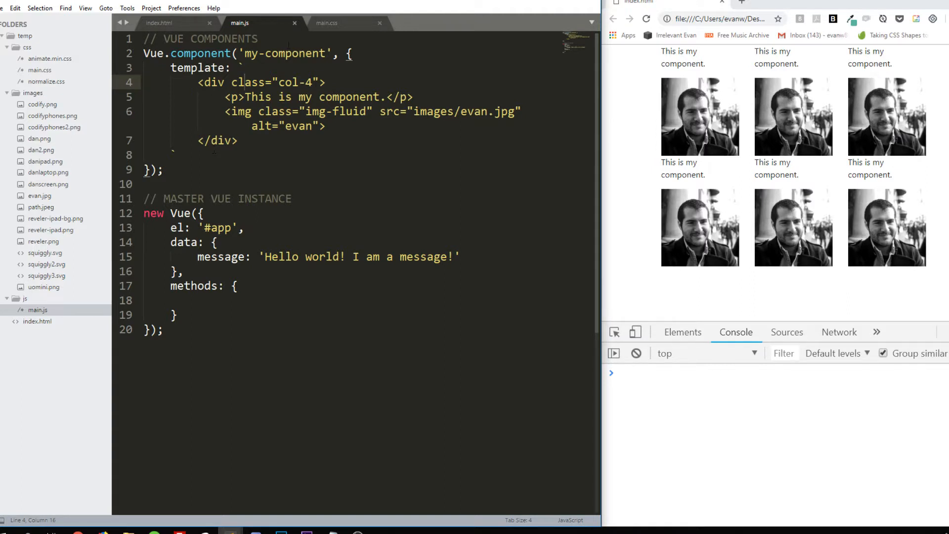
text(VU)
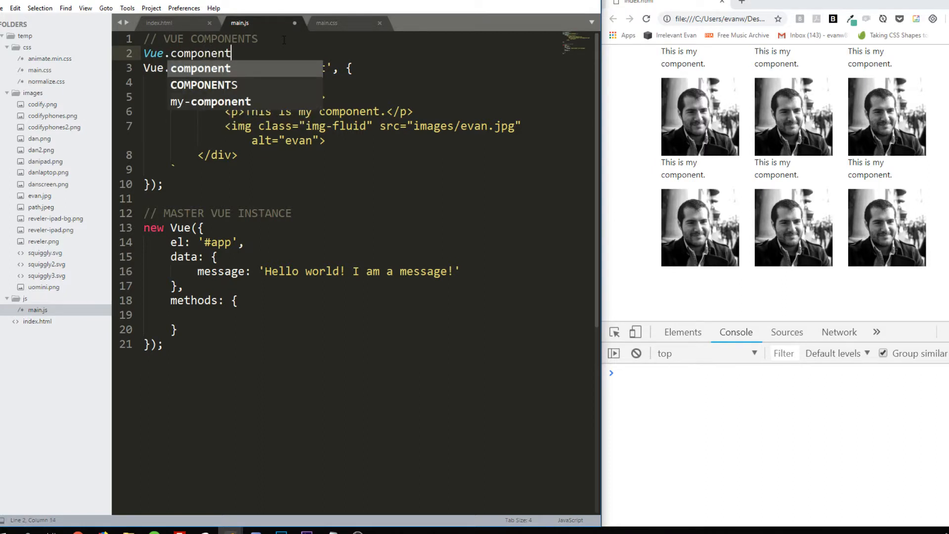
text((n)
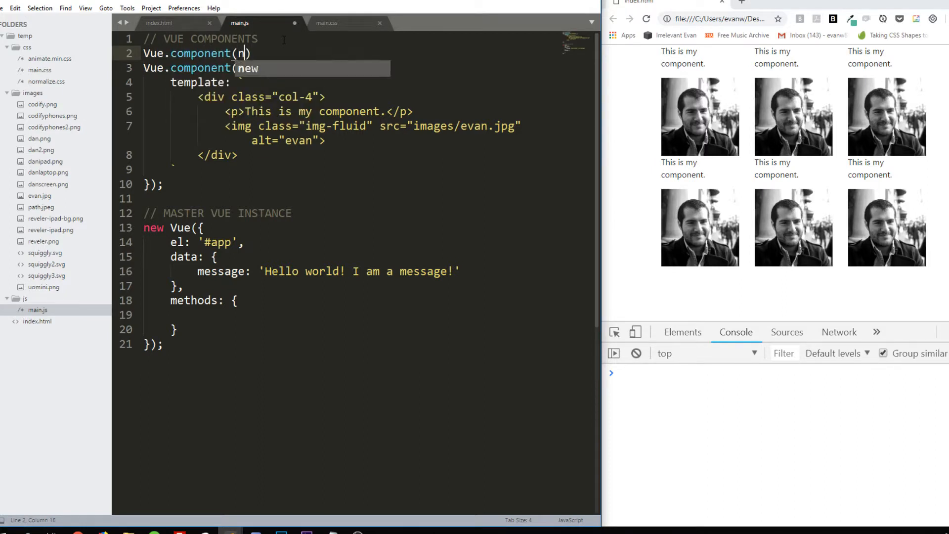
text(ame-of-compen)
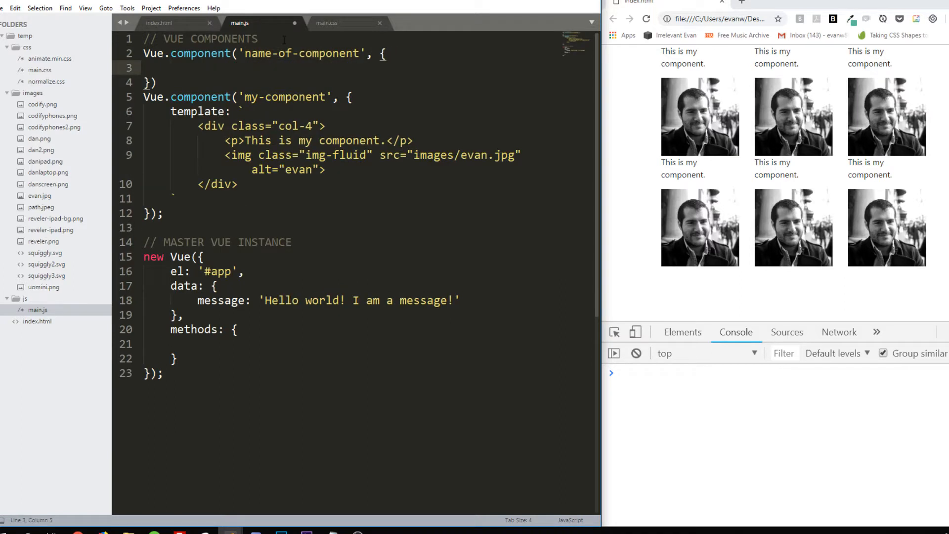
Add an empty template: `` to the stub and comment it out with Ctrl+/
text(template: `)
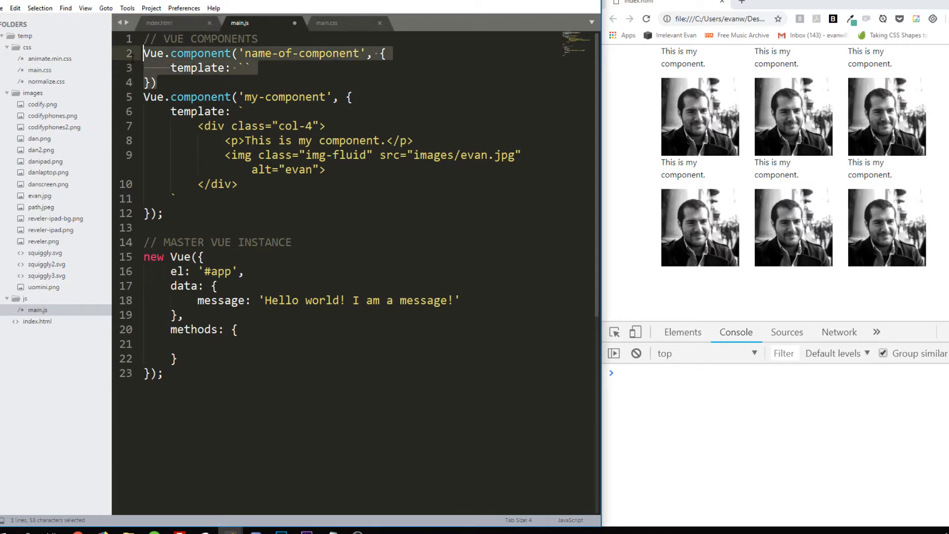
key(ctrl+/)
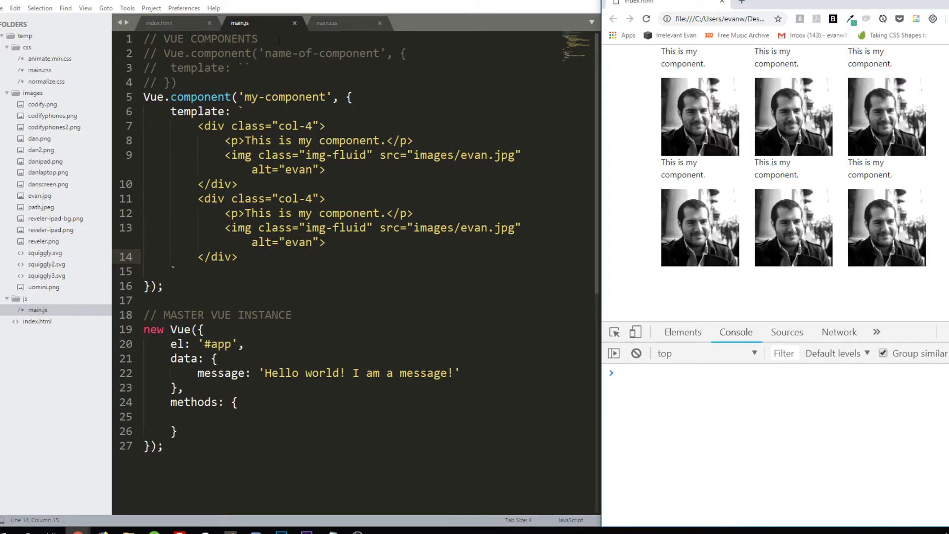
mouse_move(656, 269)
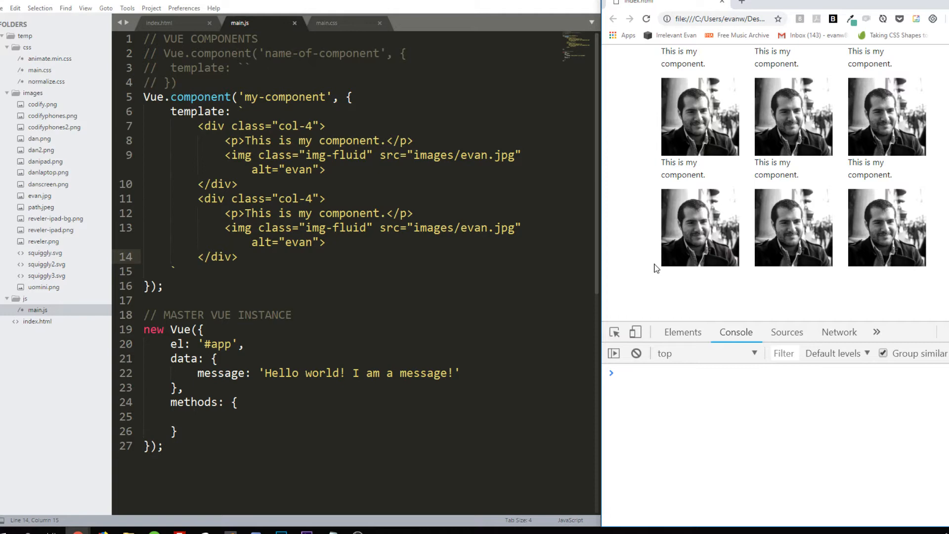
Paste a second col-4 div block into my-component's template, then return to index.html
click(716, 19)
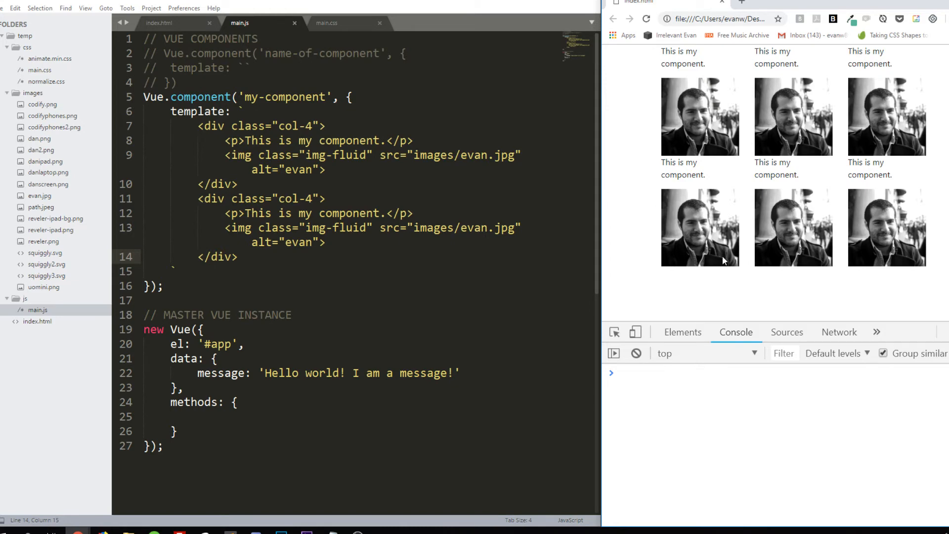
click(326, 197)
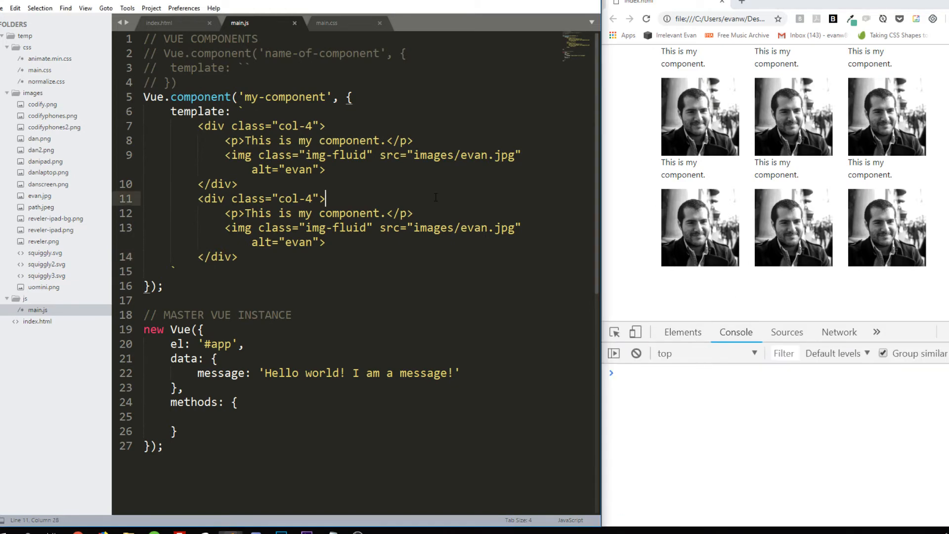
mouse_move(449, 203)
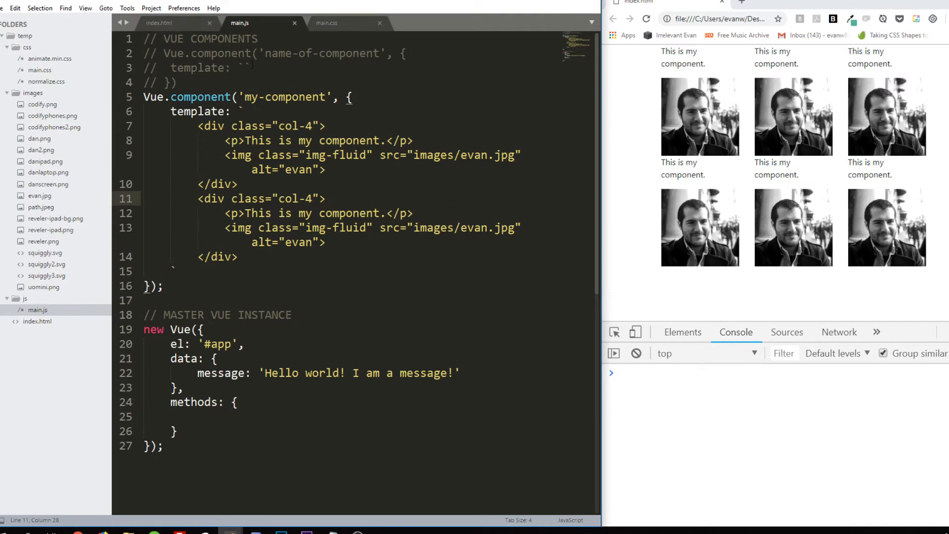
click(162, 22)
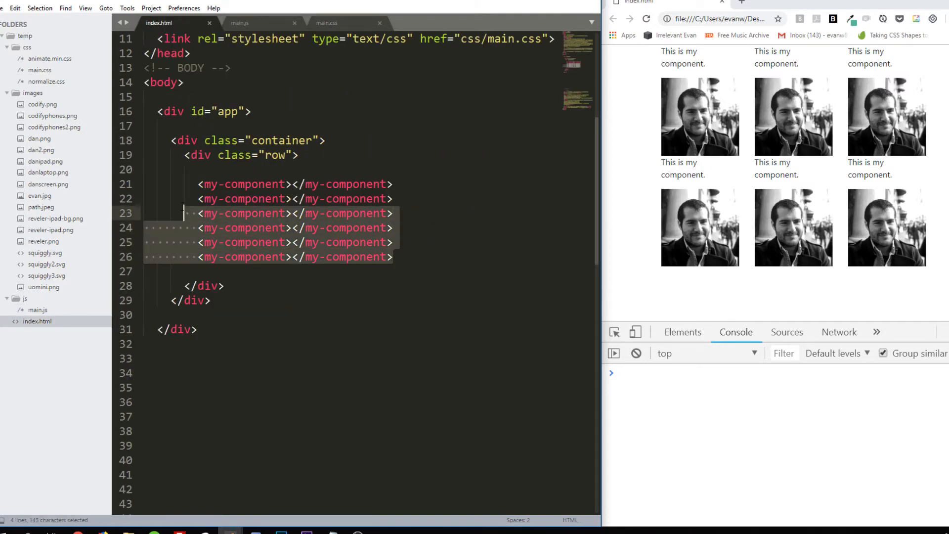
Delete the extra my-component tags, leaving one, then switch to main.js
key(Delete)
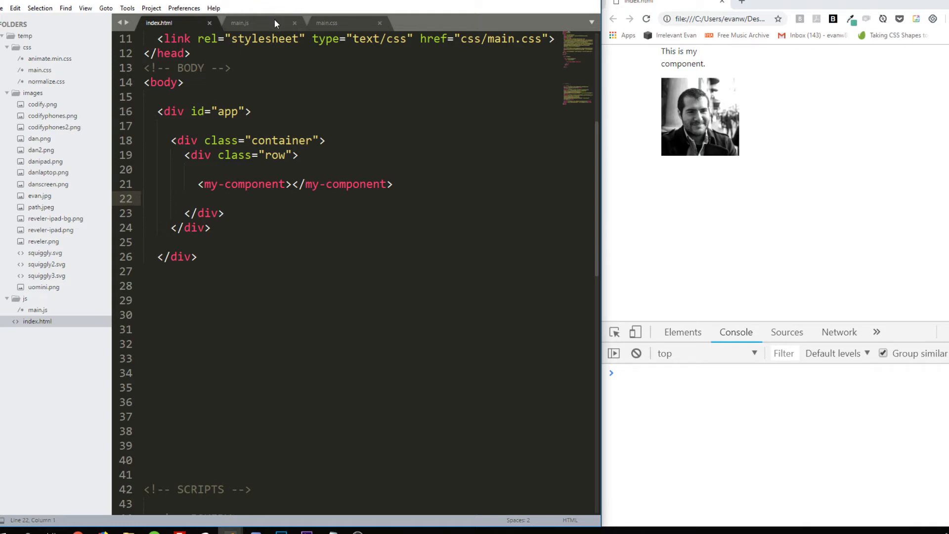
click(239, 23)
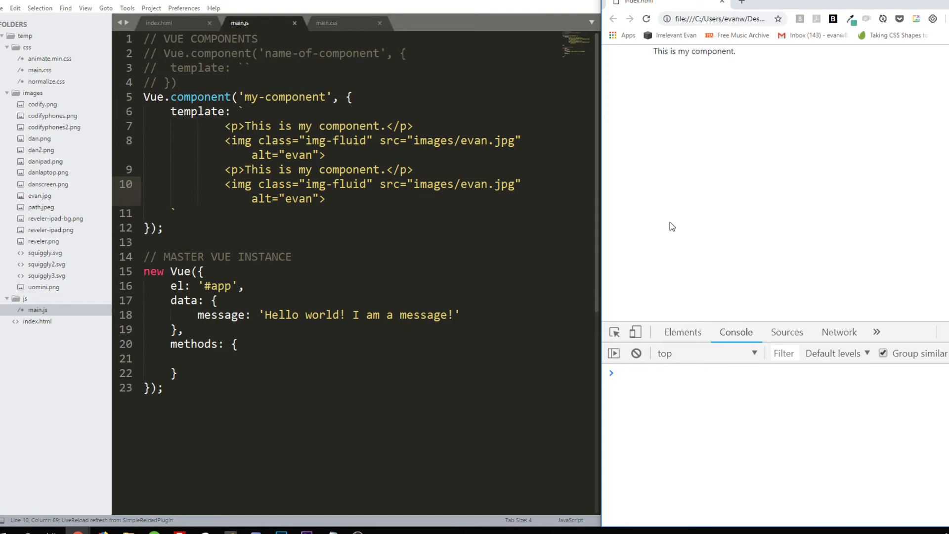
mouse_move(711, 187)
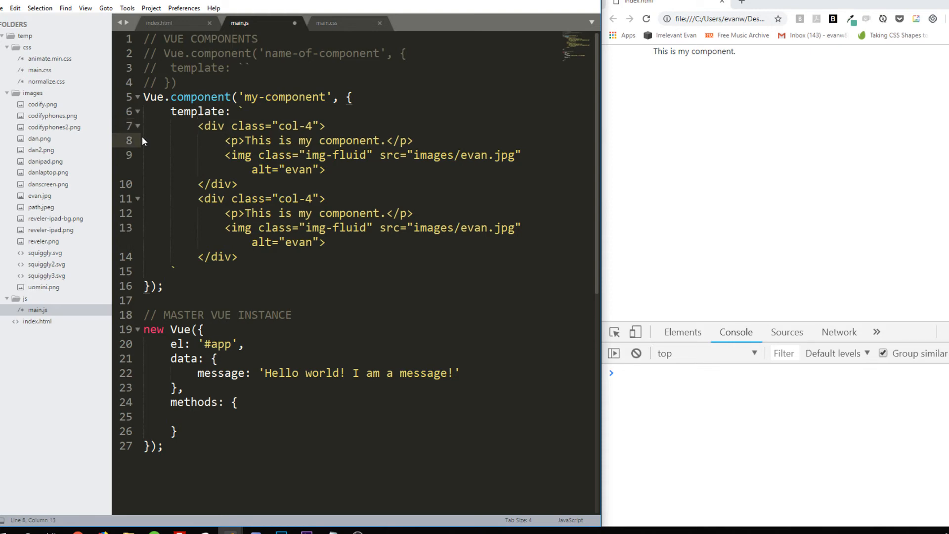
Delete the second col-4 block so one root div remains, then select the paragraph-image markup
drag(196, 199, 237, 256)
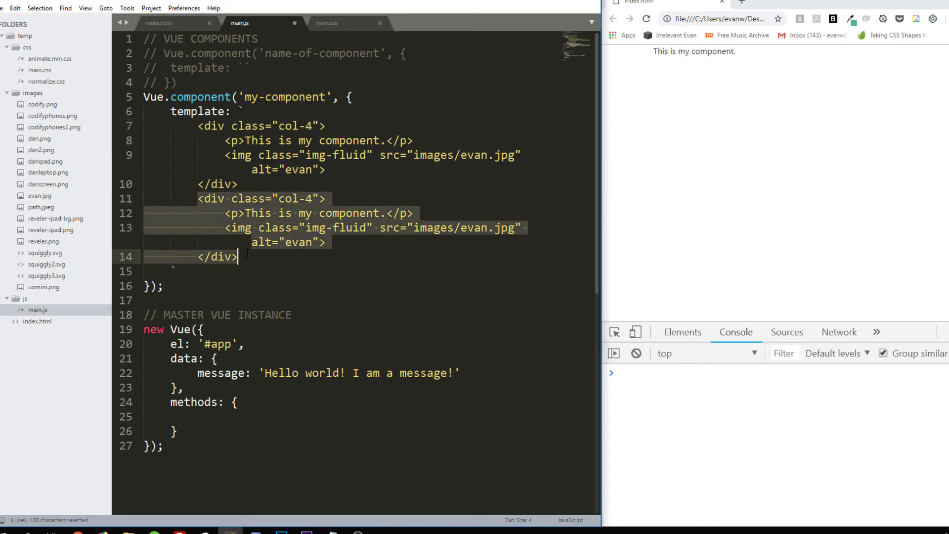
key(Delete)
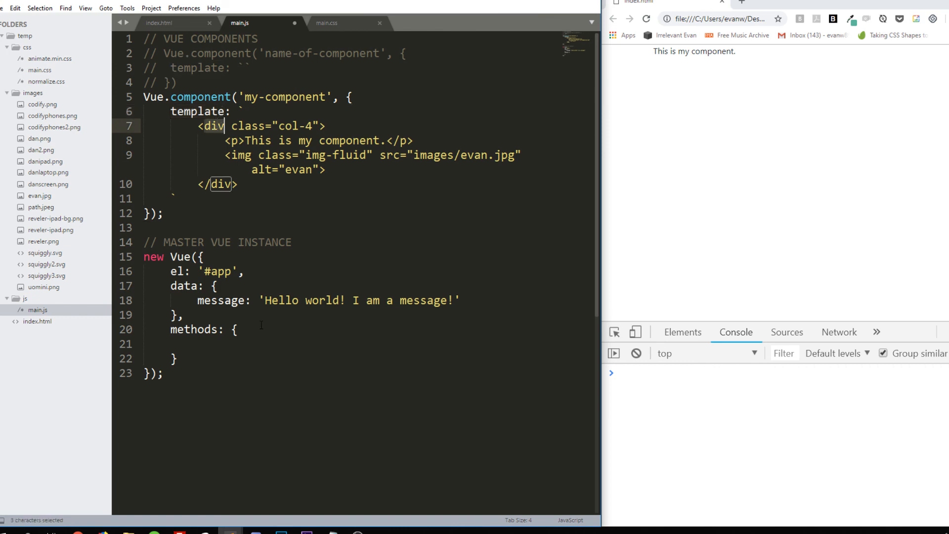
drag(224, 140, 325, 169)
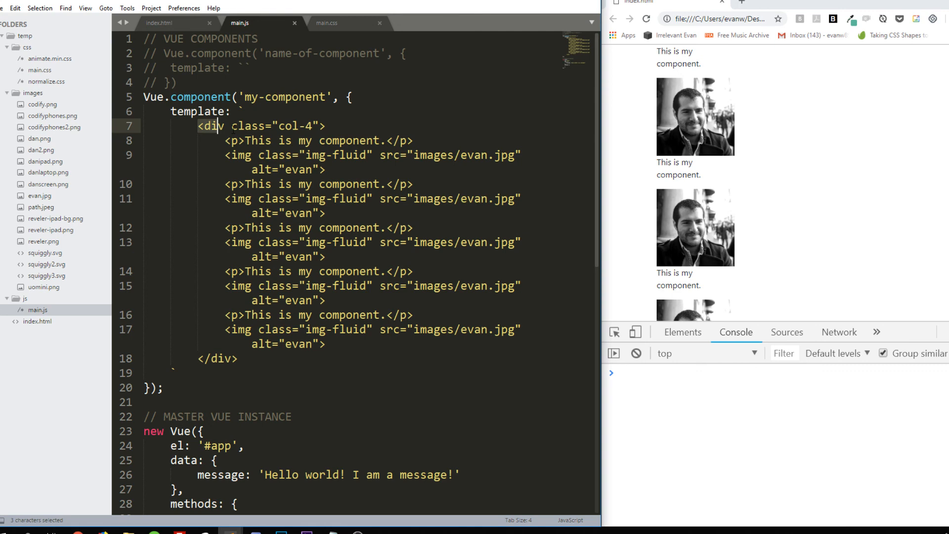
Trim the template back to one paragraph and image inside the single col-4 div
drag(217, 126, 237, 358)
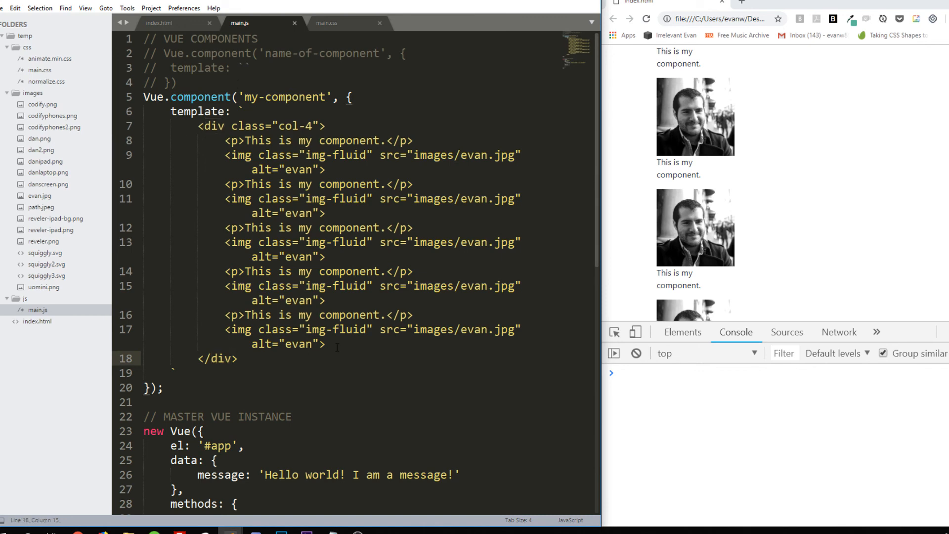
drag(143, 199, 325, 344)
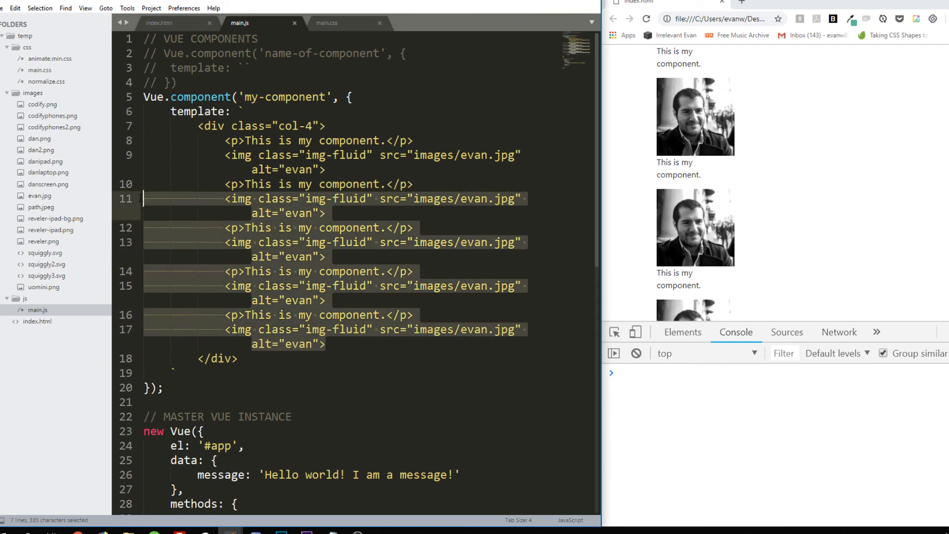
key(Delete)
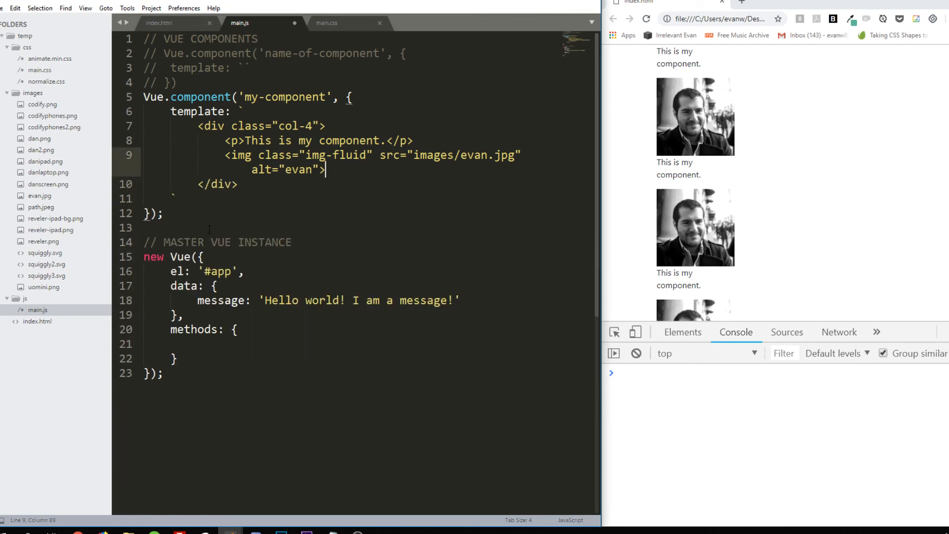